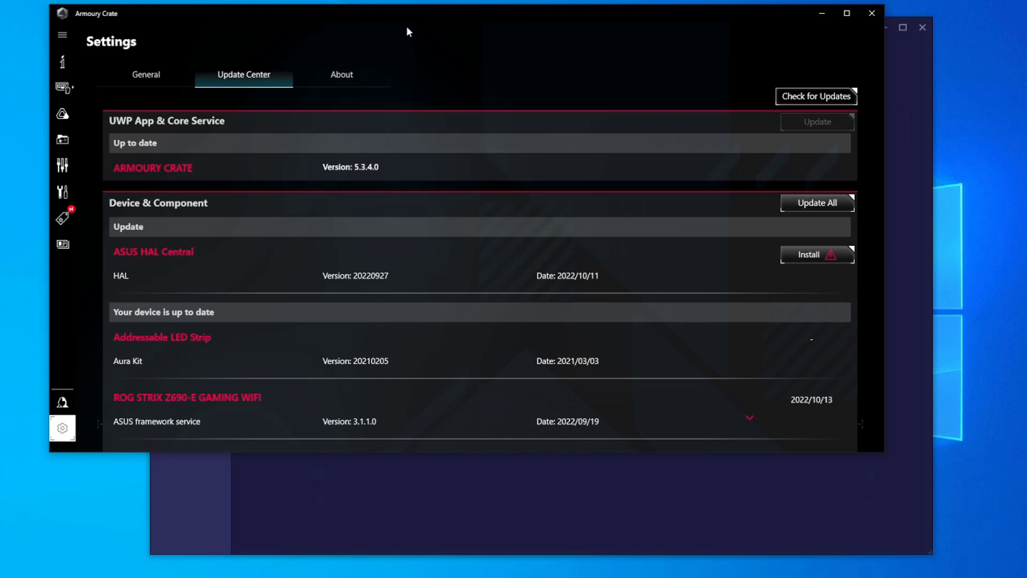
pyautogui.moveTo(218, 124)
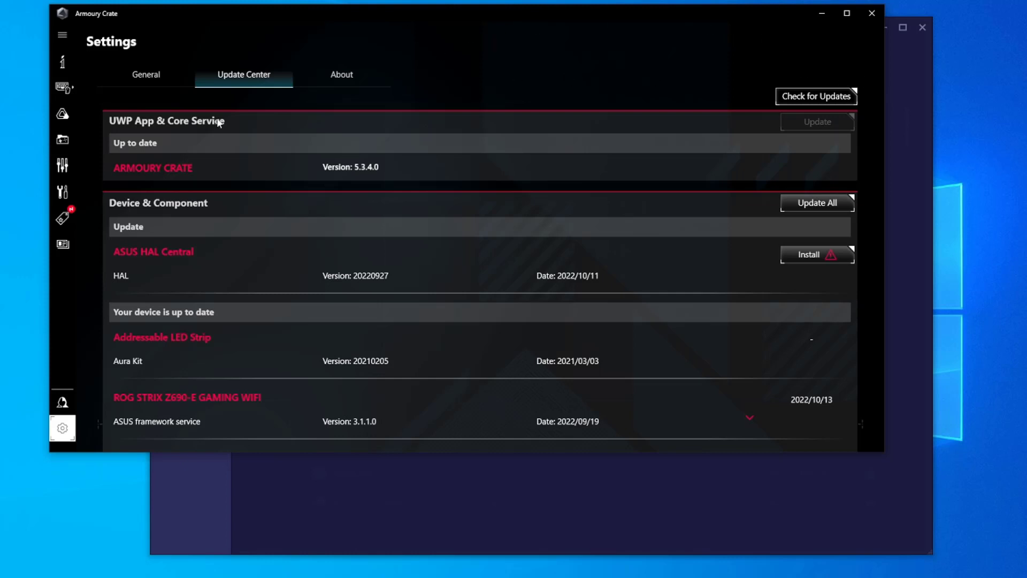
pyautogui.moveTo(521, 179)
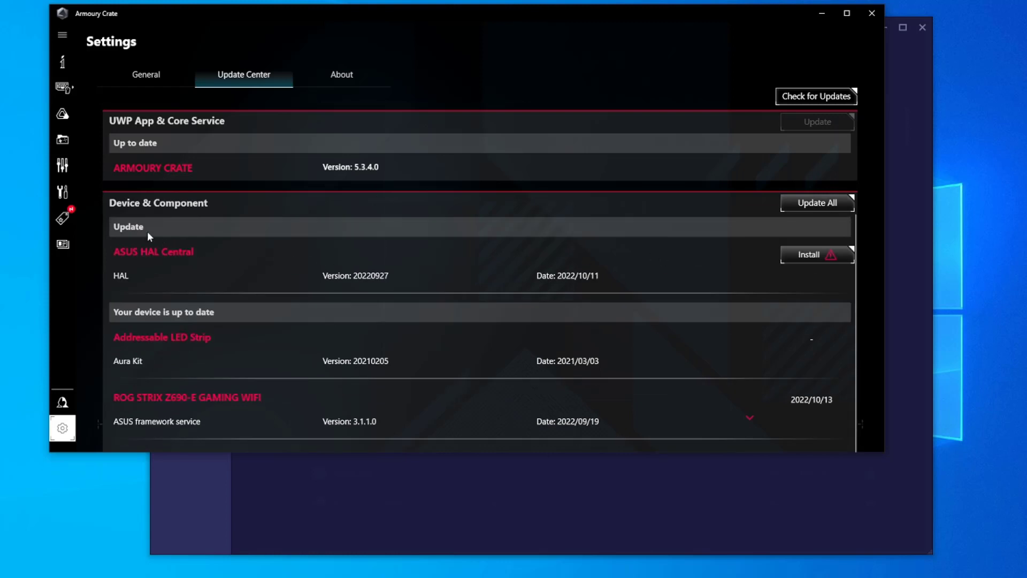
pyautogui.moveTo(249, 216)
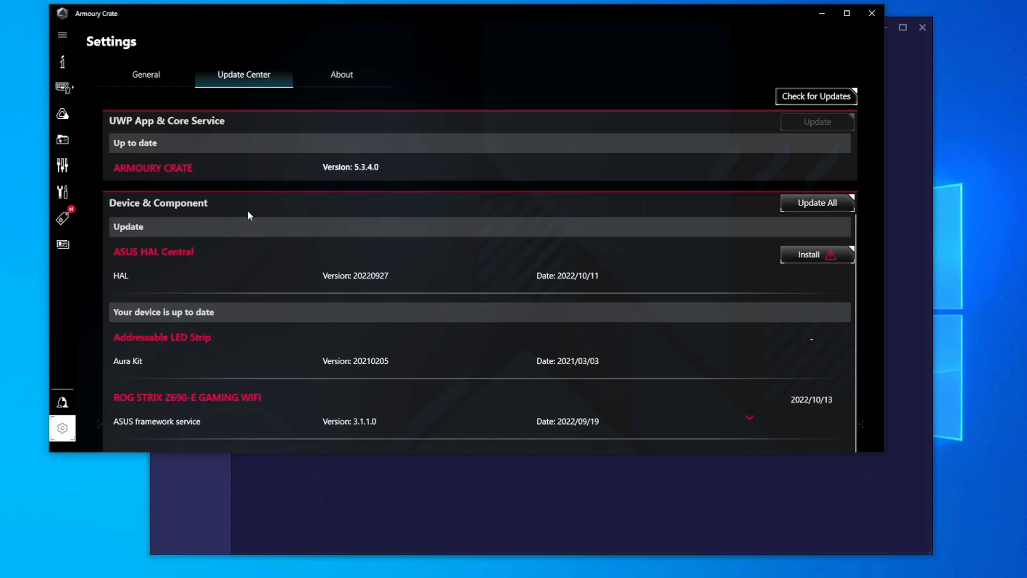
pyautogui.moveTo(404, 321)
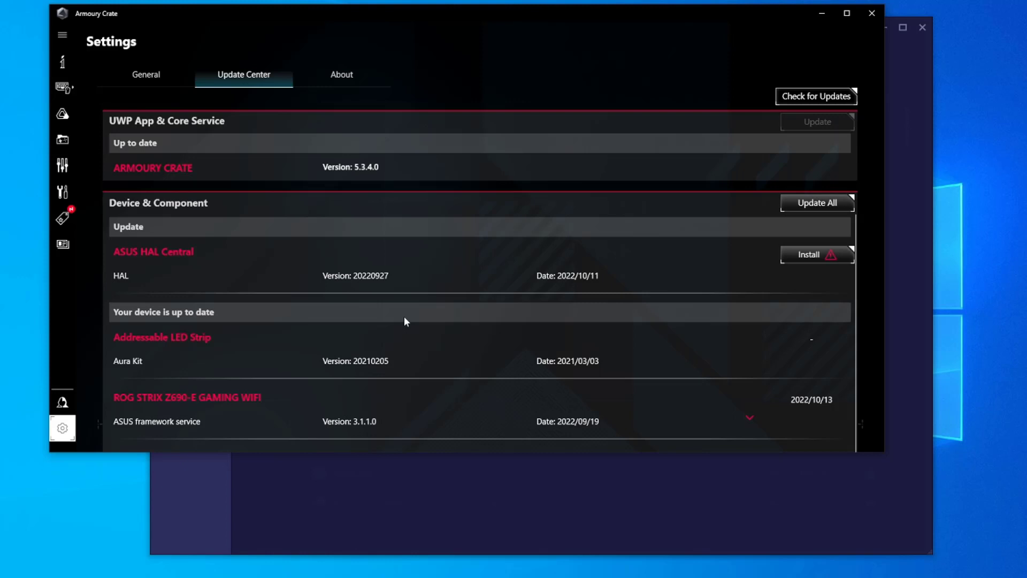
pyautogui.moveTo(176, 138)
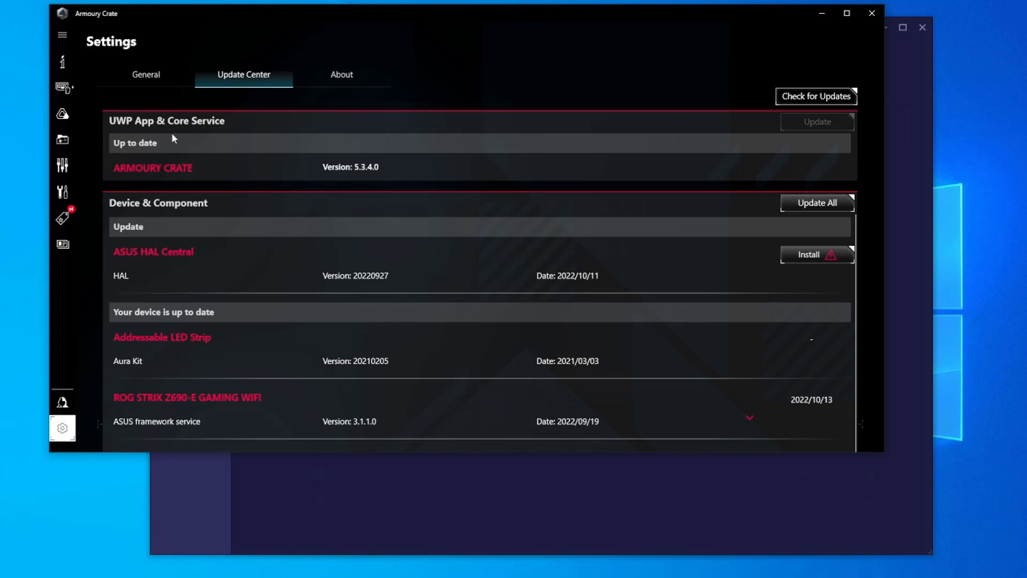
pyautogui.moveTo(770, 263)
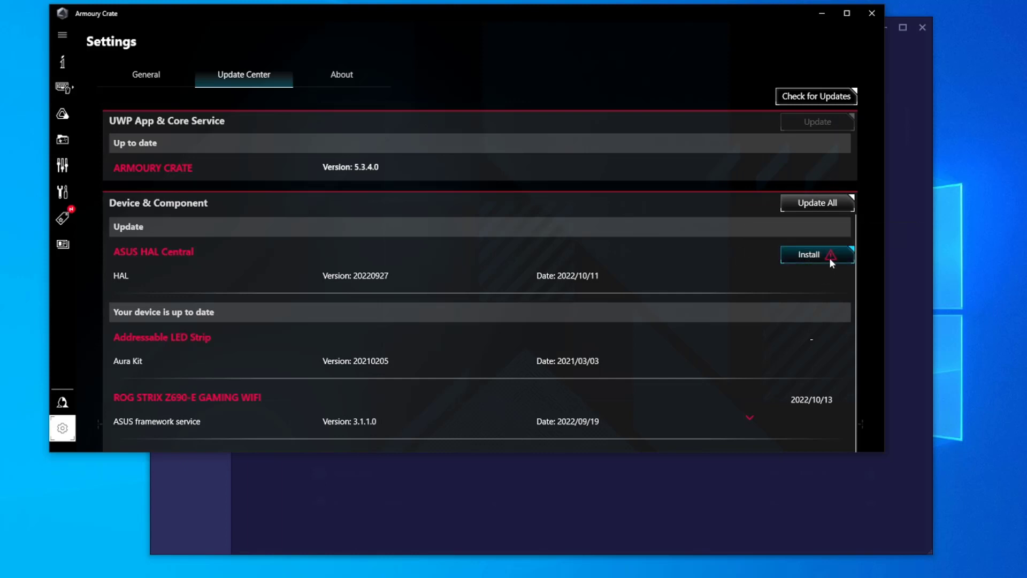
# - Start the pending ASUS HAL Central update, bringing Advanced SystemCare to the front
pyautogui.click(817, 254)
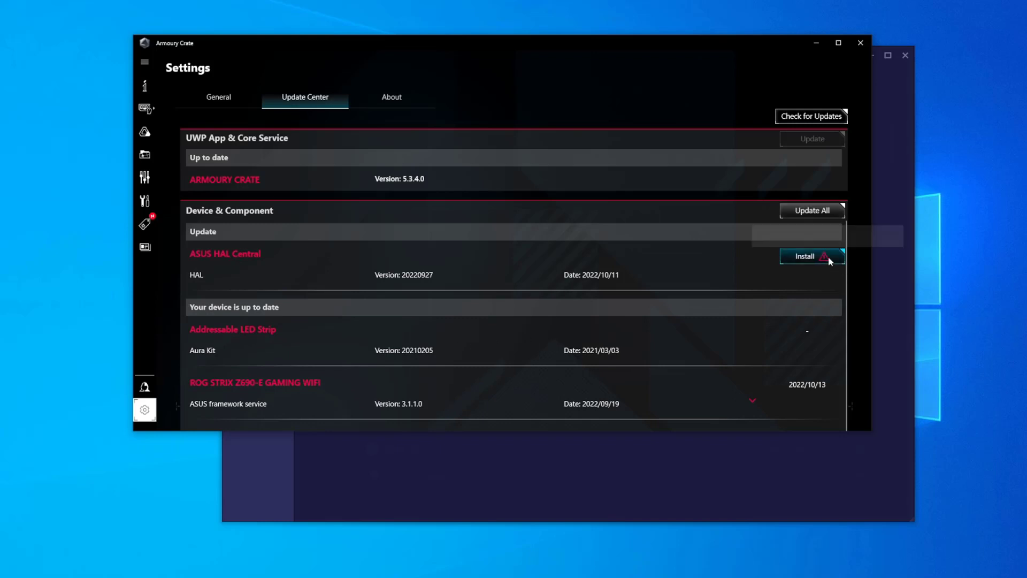
pyautogui.moveTo(862, 92)
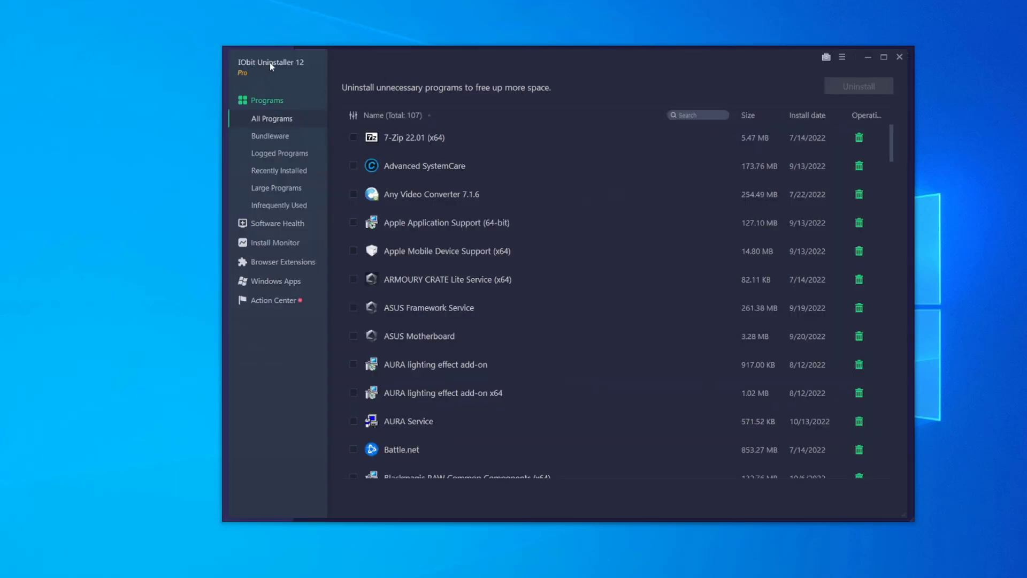
pyautogui.moveTo(868, 55)
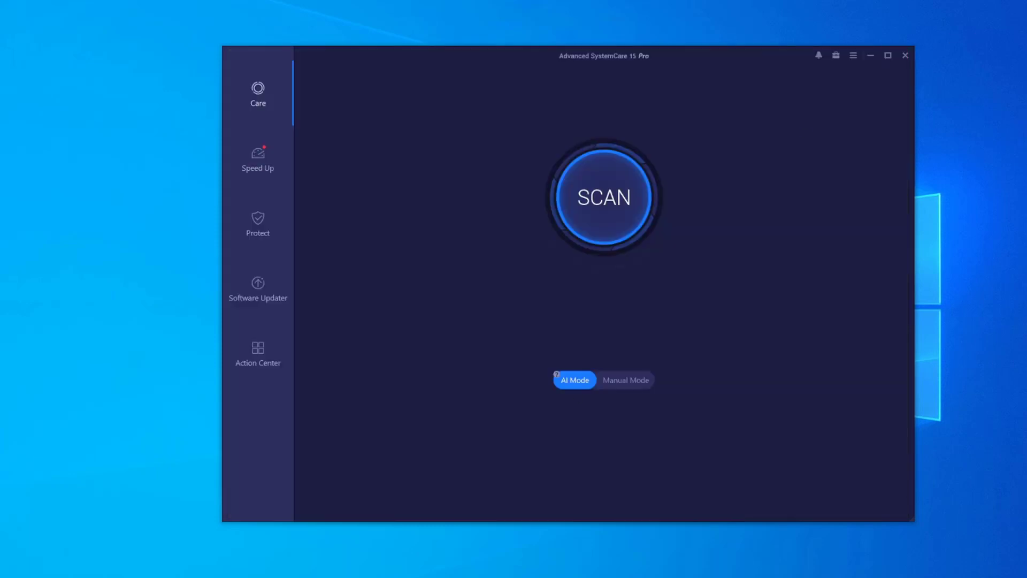
pyautogui.moveTo(629, 278)
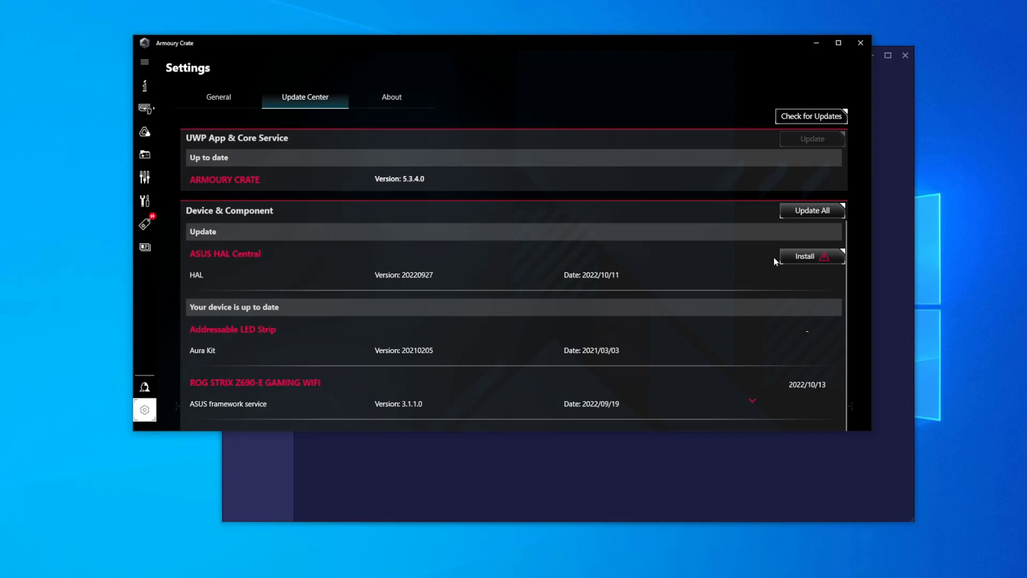
pyautogui.moveTo(451, 259)
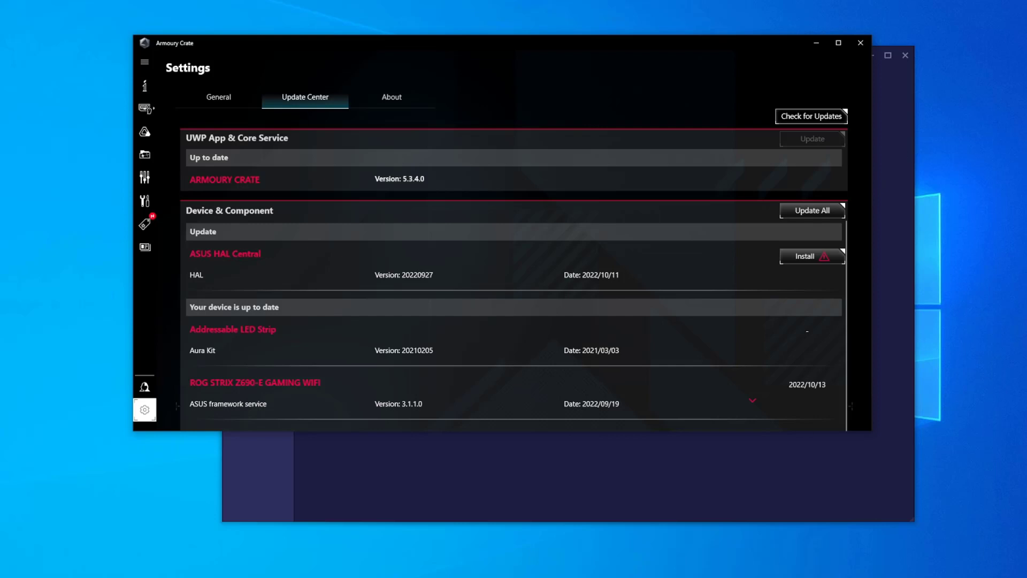
pyautogui.moveTo(903, 224)
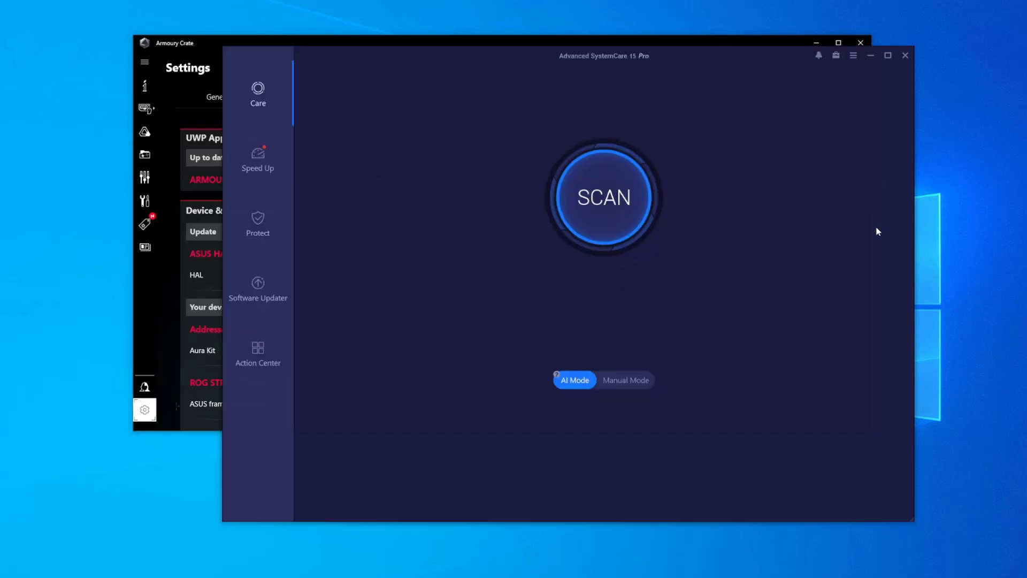
pyautogui.moveTo(153, 317)
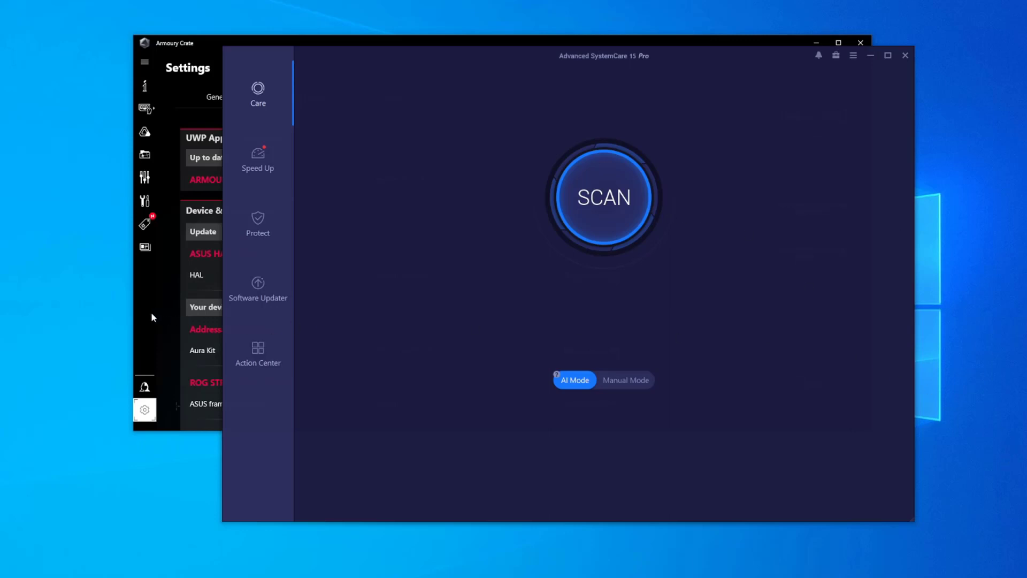
pyautogui.moveTo(888, 238)
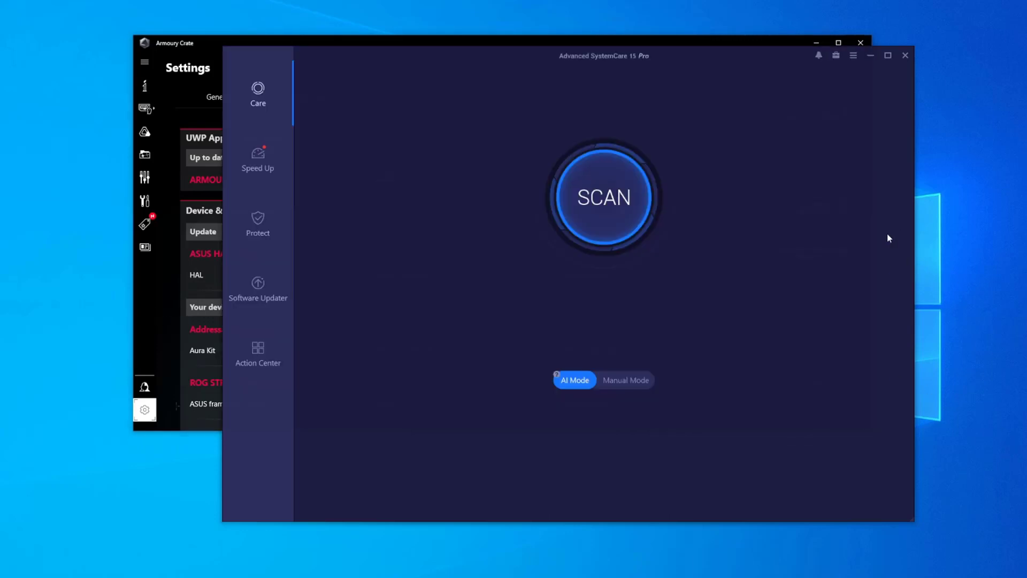
# - Launch the AI Mode scan from the Care page
pyautogui.click(604, 197)
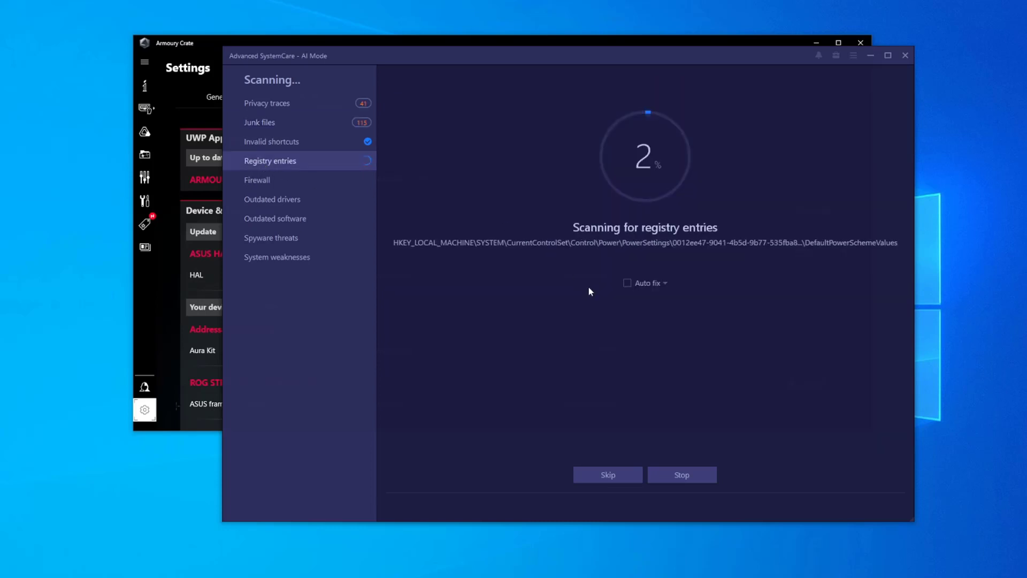
pyautogui.moveTo(454, 182)
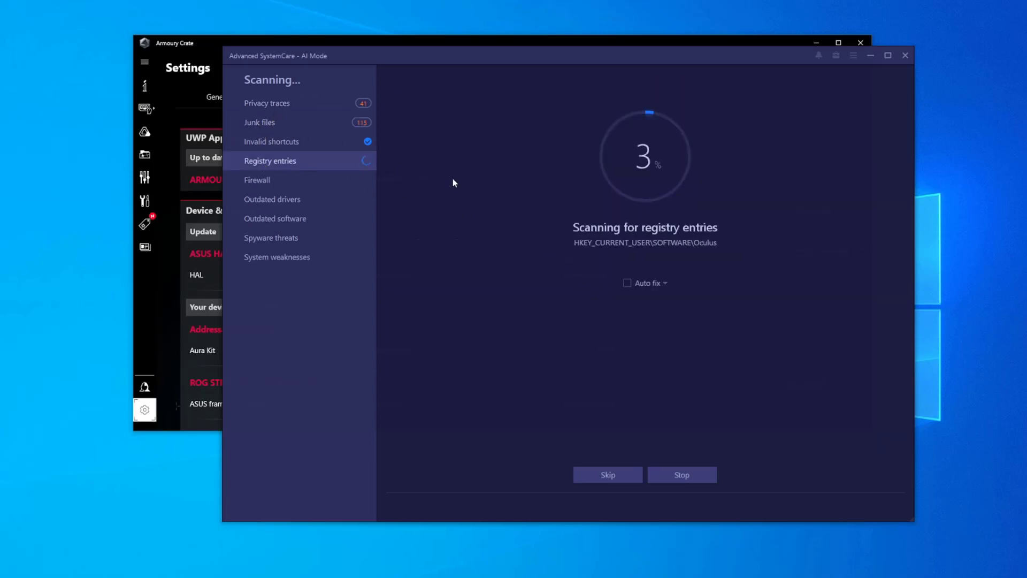
pyautogui.moveTo(676, 261)
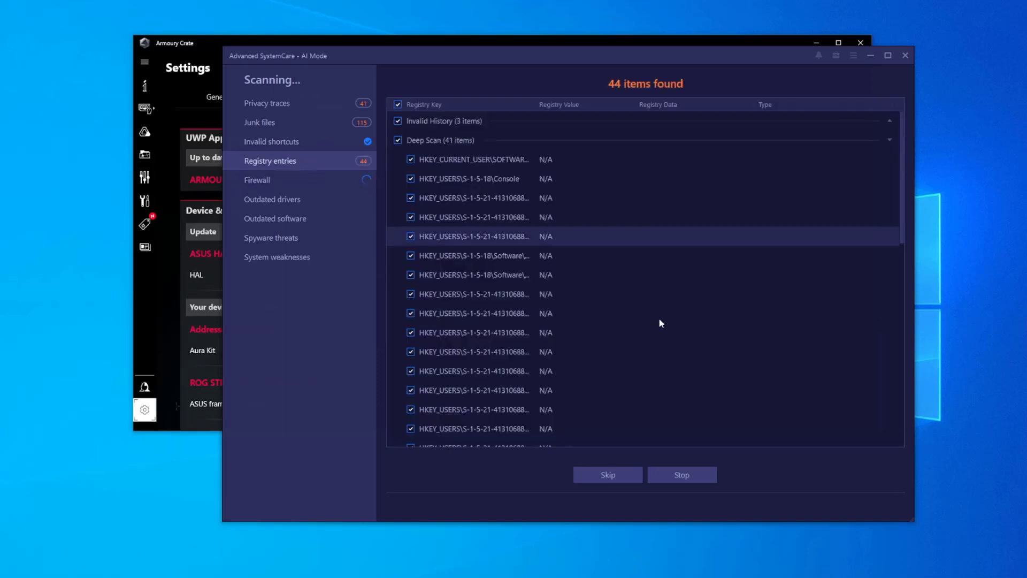
pyautogui.moveTo(496, 183)
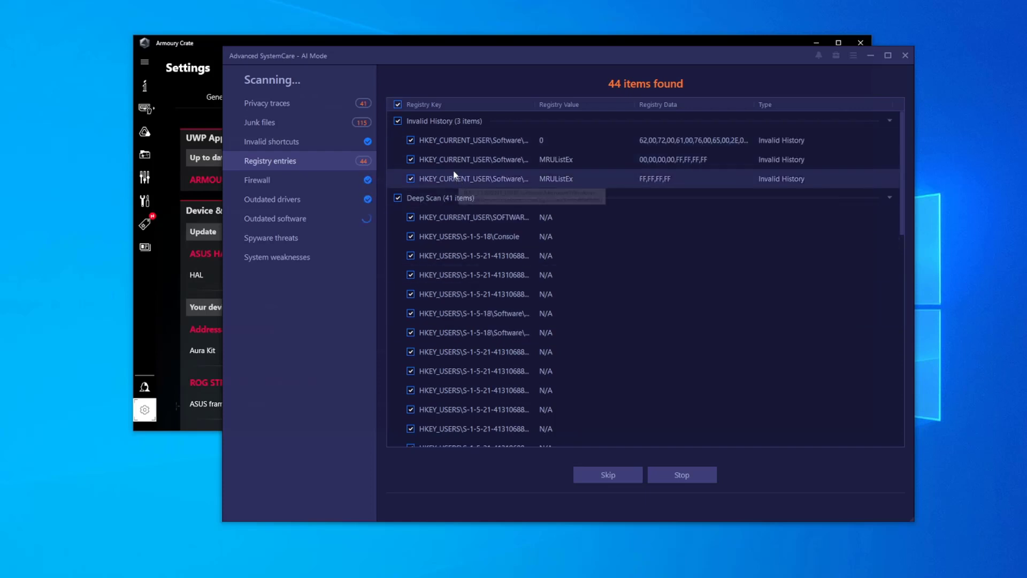
# - Scroll through the 44 registry entries found by the scan
pyautogui.scroll(-3)
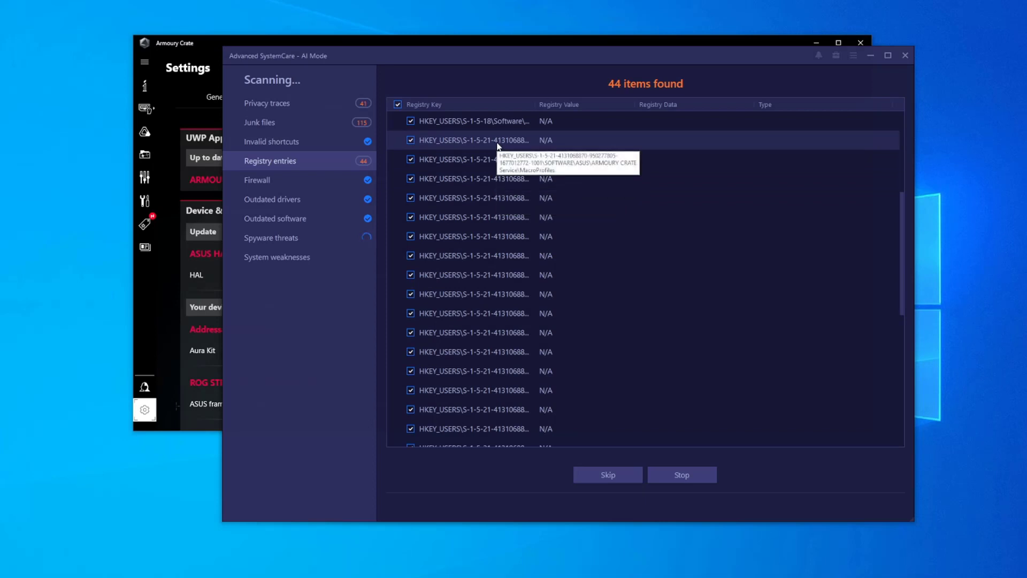
pyautogui.moveTo(499, 161)
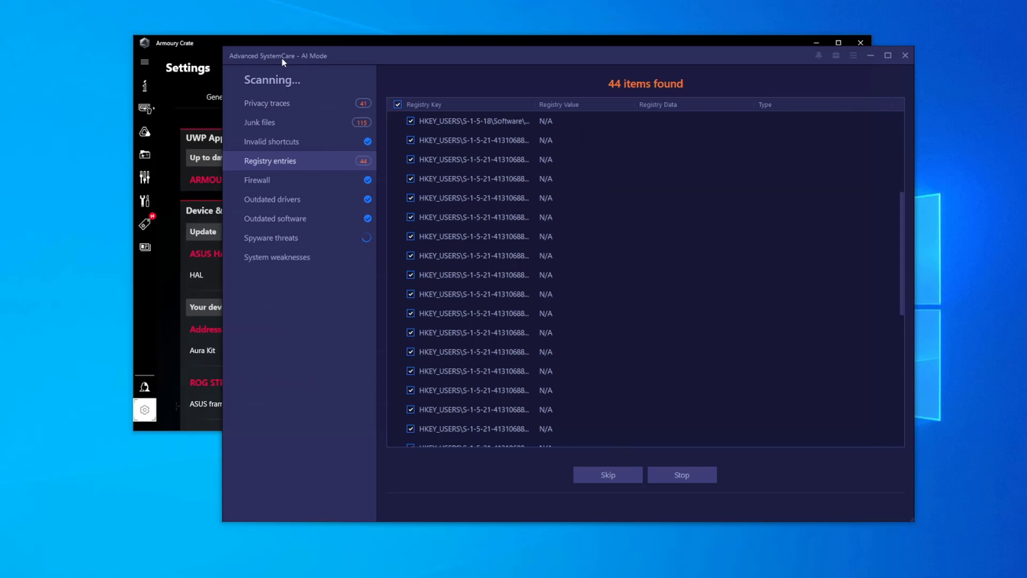
pyautogui.moveTo(345, 323)
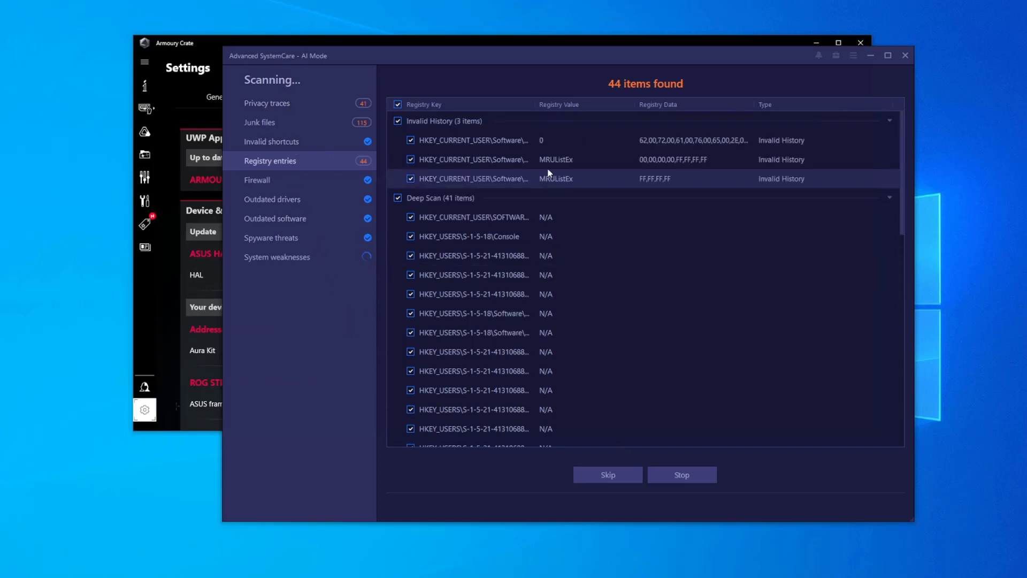
pyautogui.moveTo(160, 310)
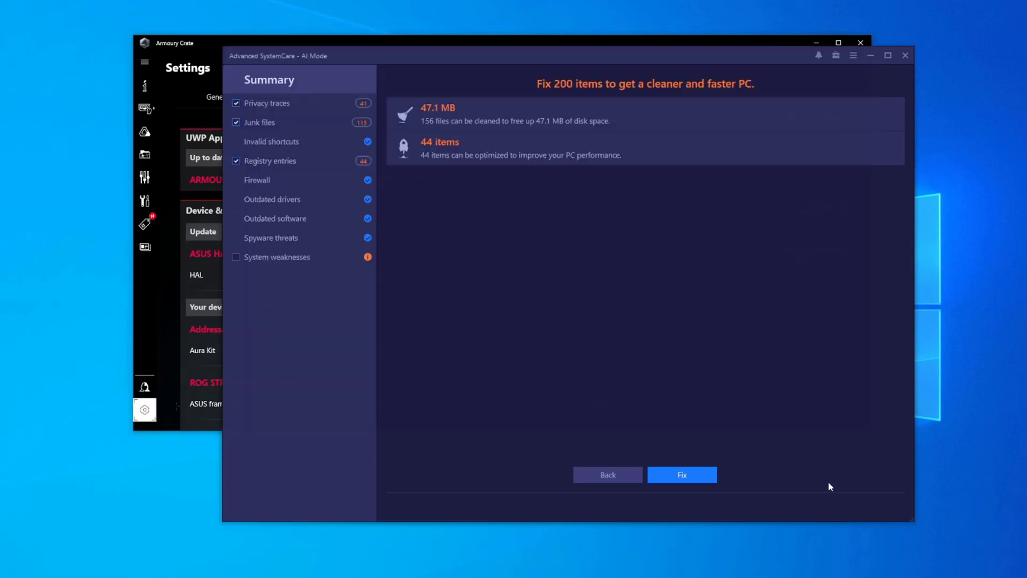
# - Fix all found issues (47.1 MB cleaned, 44 items optimized) and check the unresolved system weaknesses
pyautogui.click(681, 475)
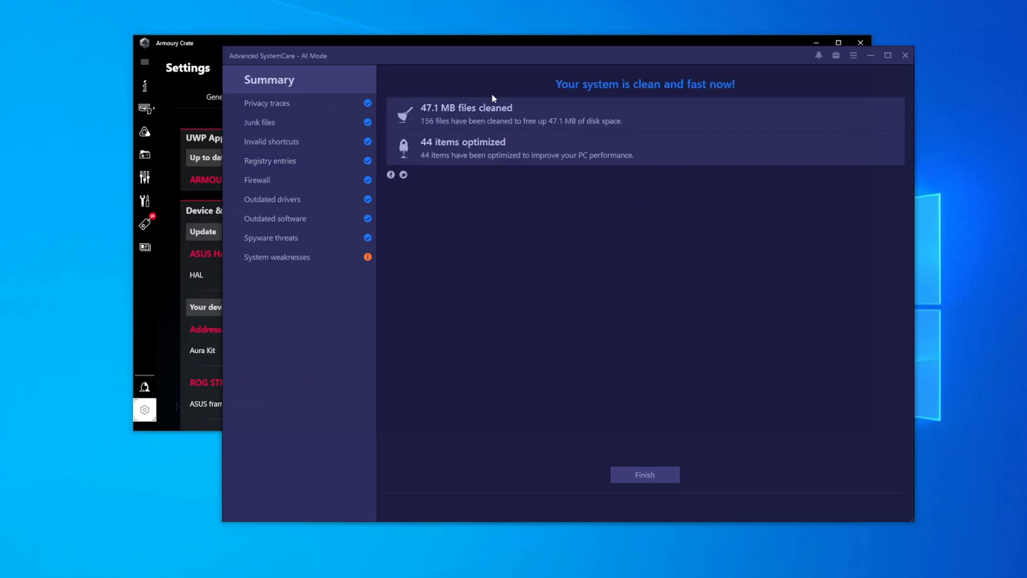
pyautogui.moveTo(289, 279)
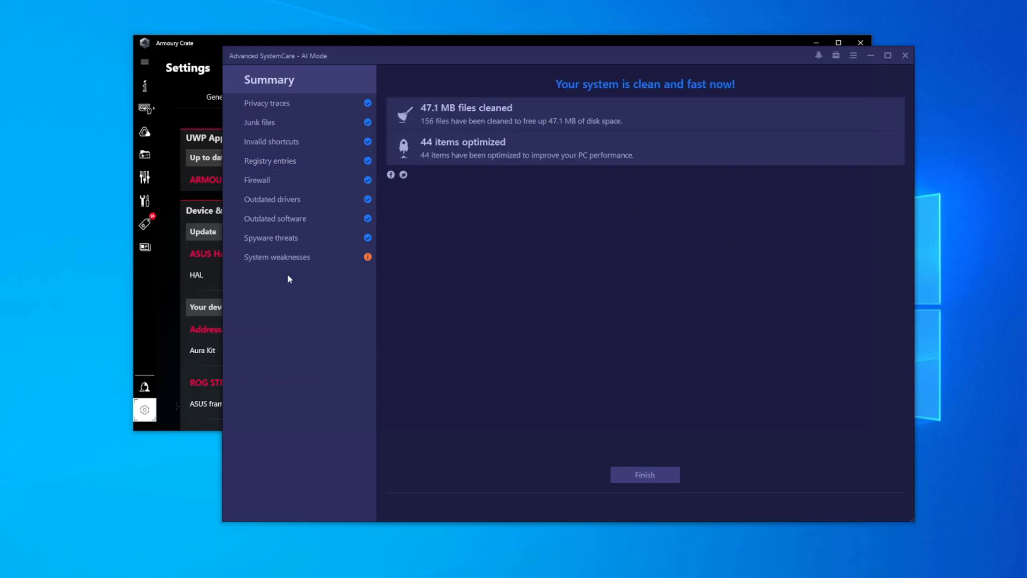
pyautogui.click(277, 256)
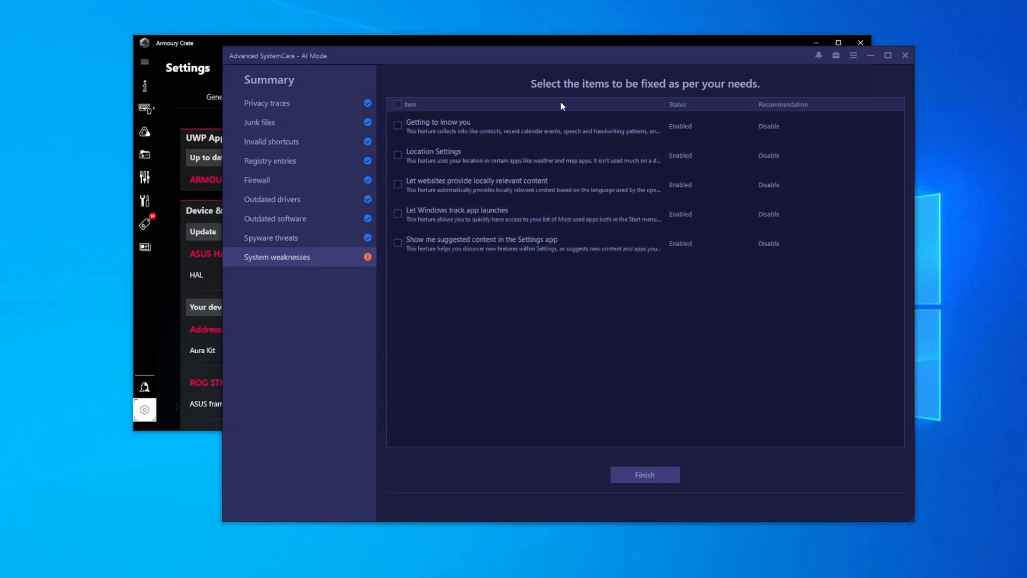
pyautogui.moveTo(312, 251)
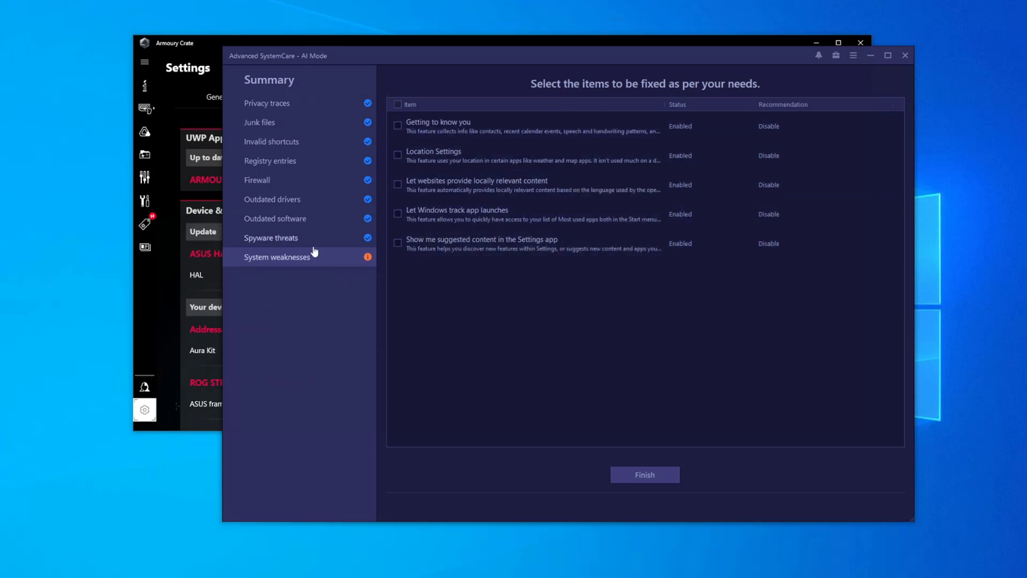
pyautogui.click(645, 475)
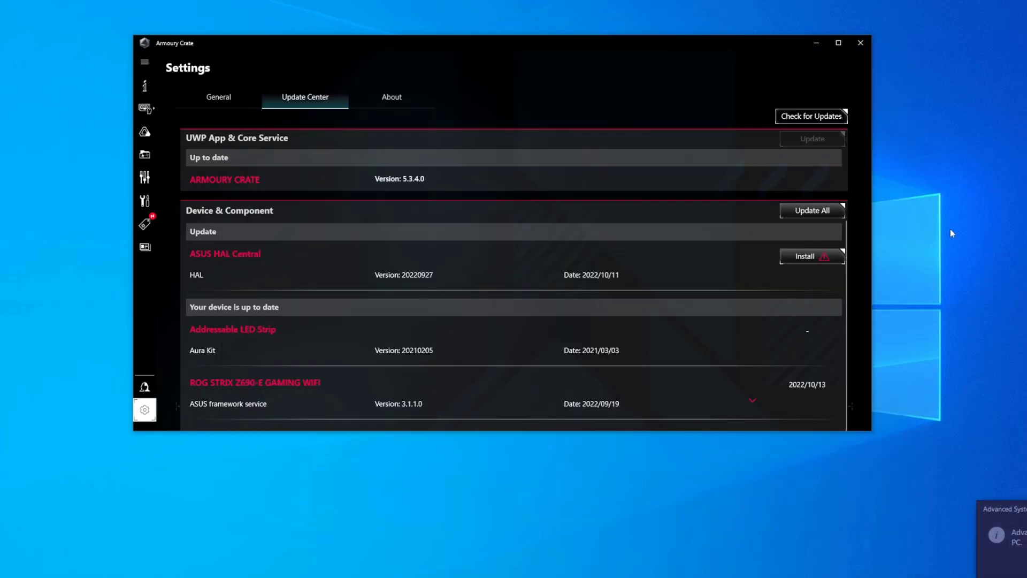
pyautogui.moveTo(683, 346)
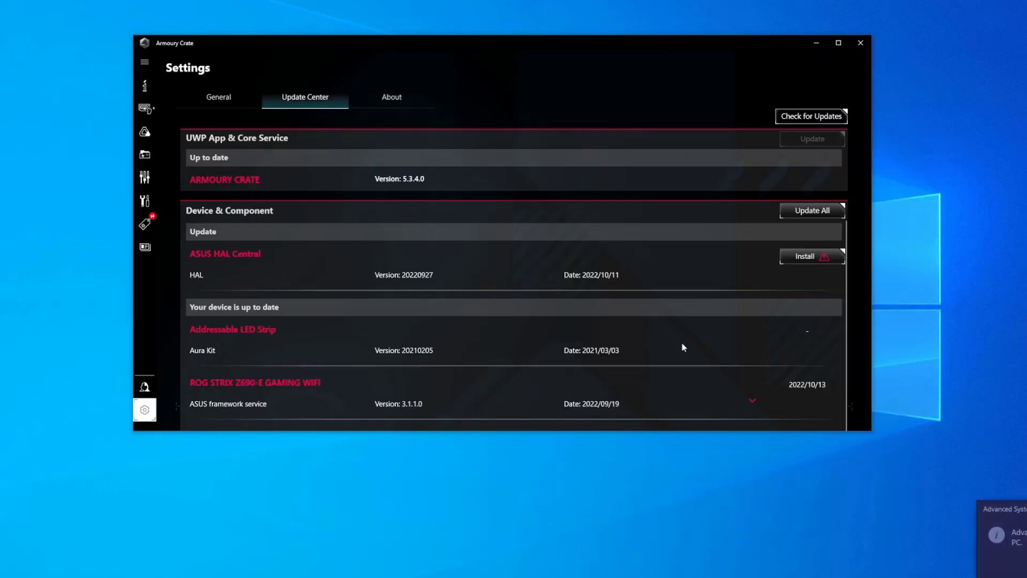
pyautogui.moveTo(665, 345)
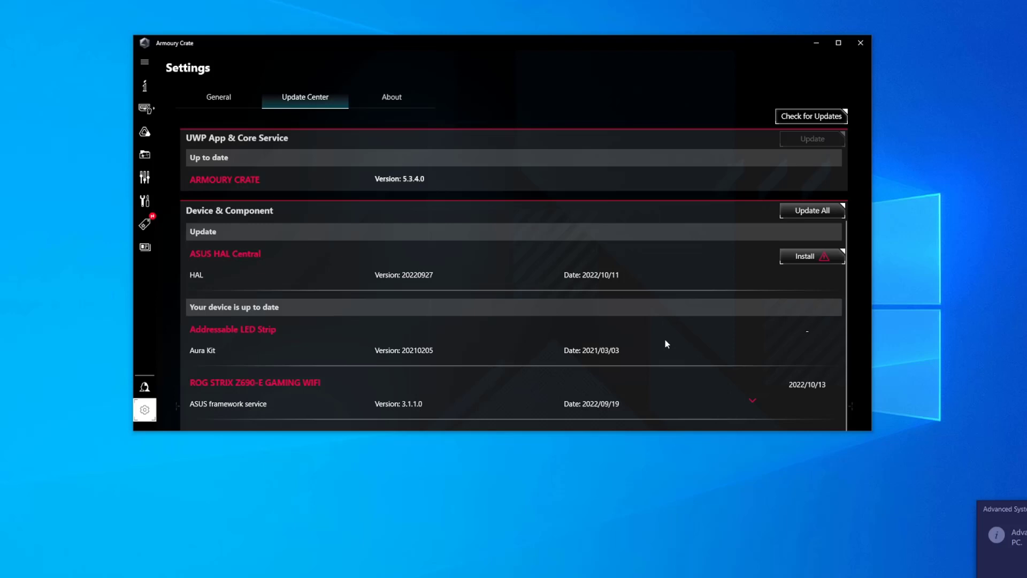
pyautogui.moveTo(620, 301)
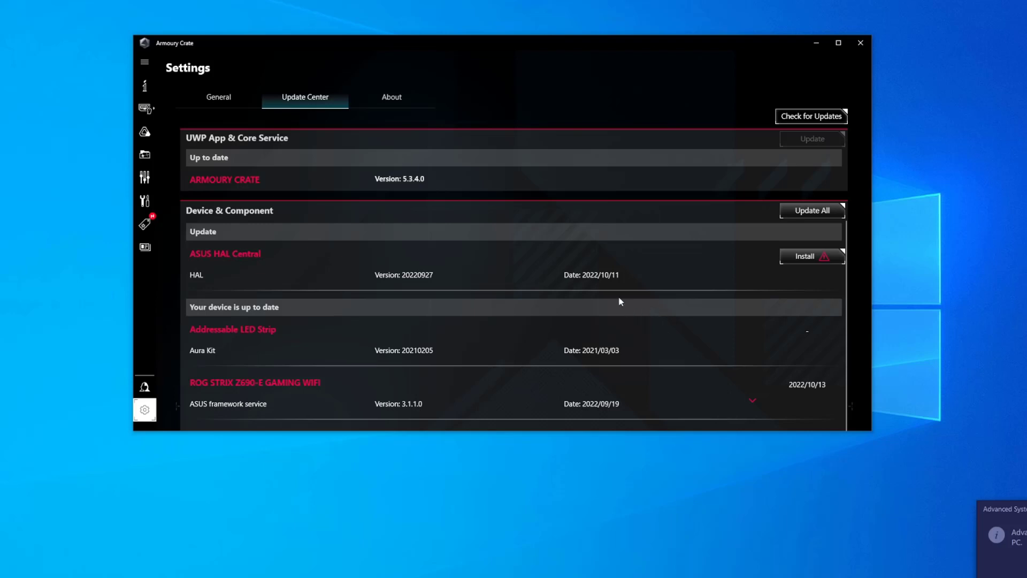
pyautogui.moveTo(230, 311)
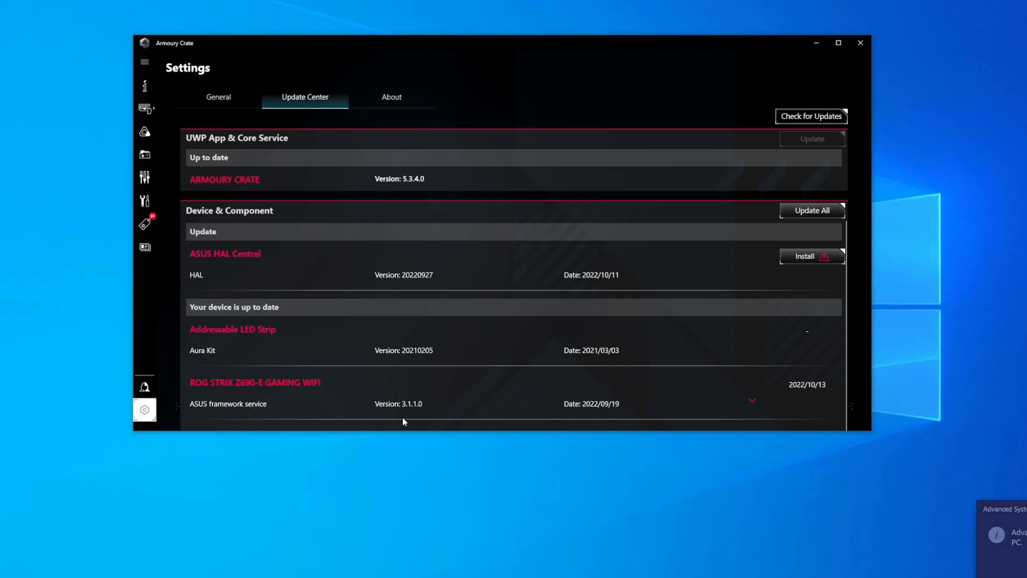
# - Close Armoury Crate and relaunch it from the Start menu's app list
pyautogui.click(859, 42)
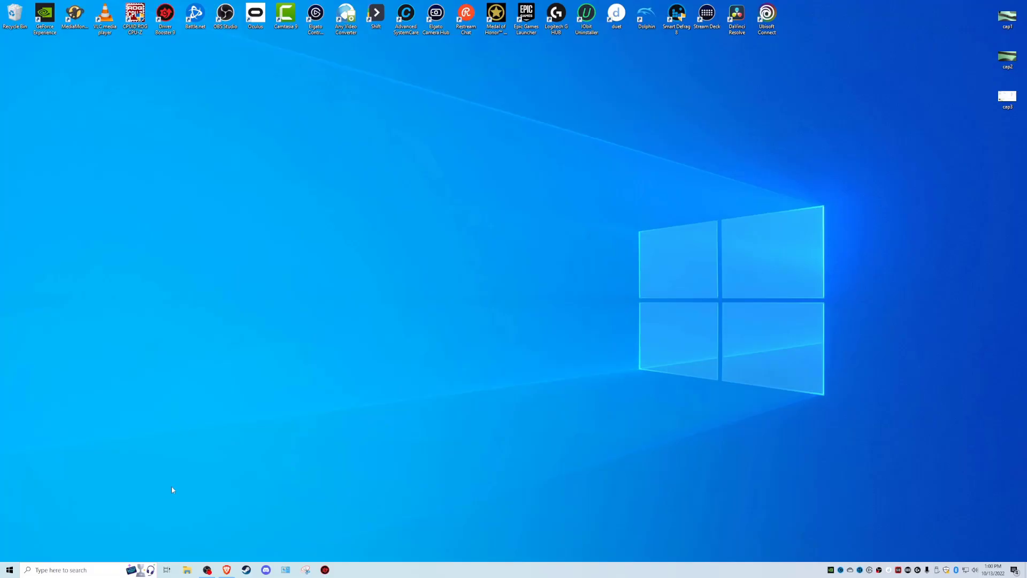
pyautogui.moveTo(376, 449)
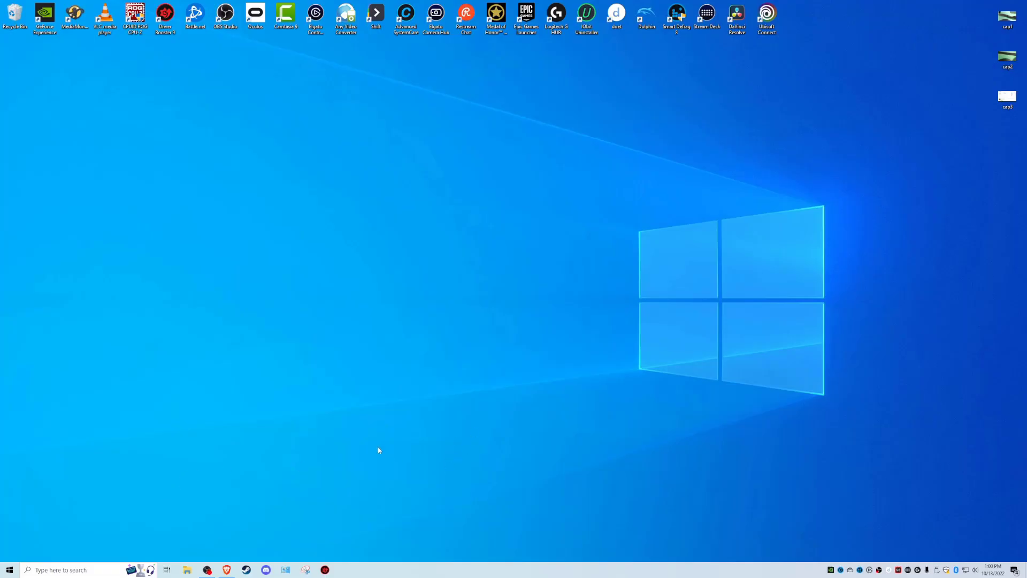
pyautogui.click(9, 570)
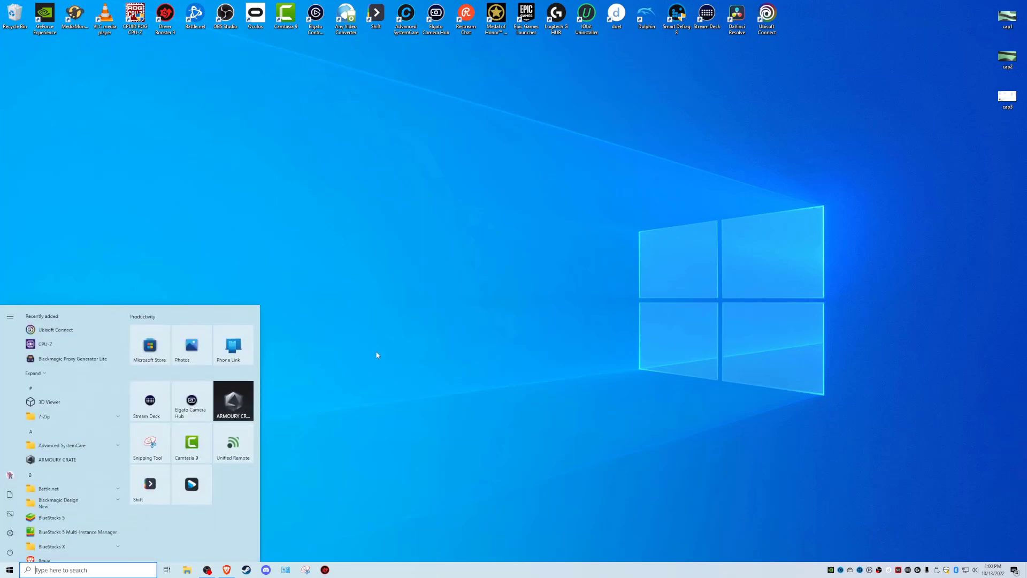
pyautogui.click(233, 400)
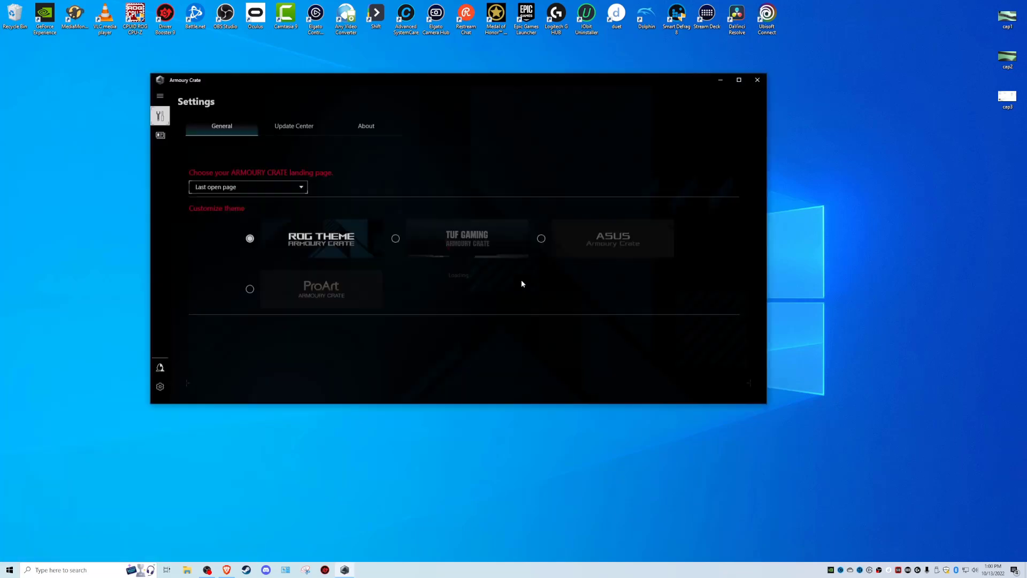
# - Go to the Update Center and start installing ASUS HAL Central
pyautogui.click(293, 127)
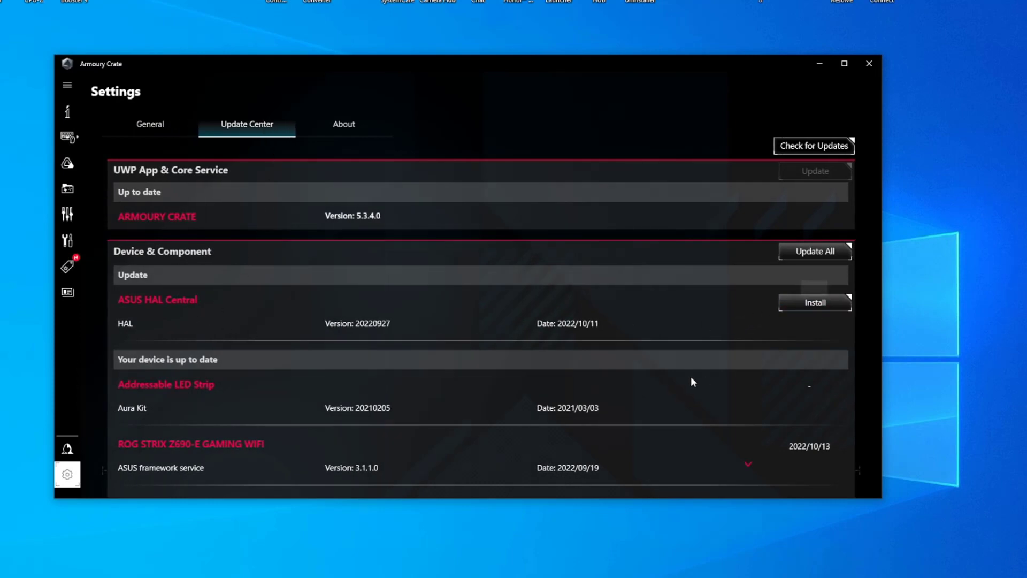
pyautogui.moveTo(423, 28)
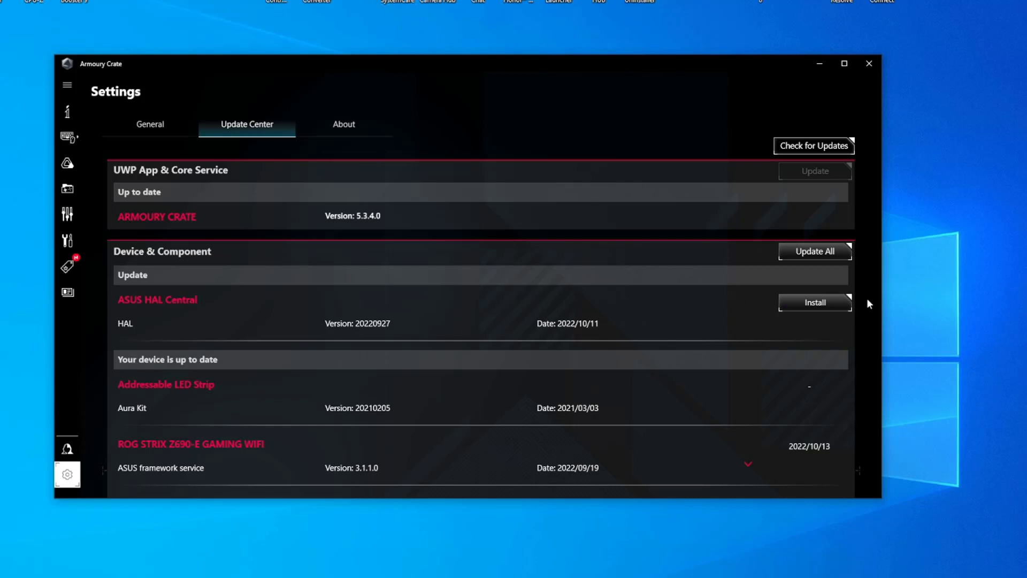
pyautogui.click(814, 302)
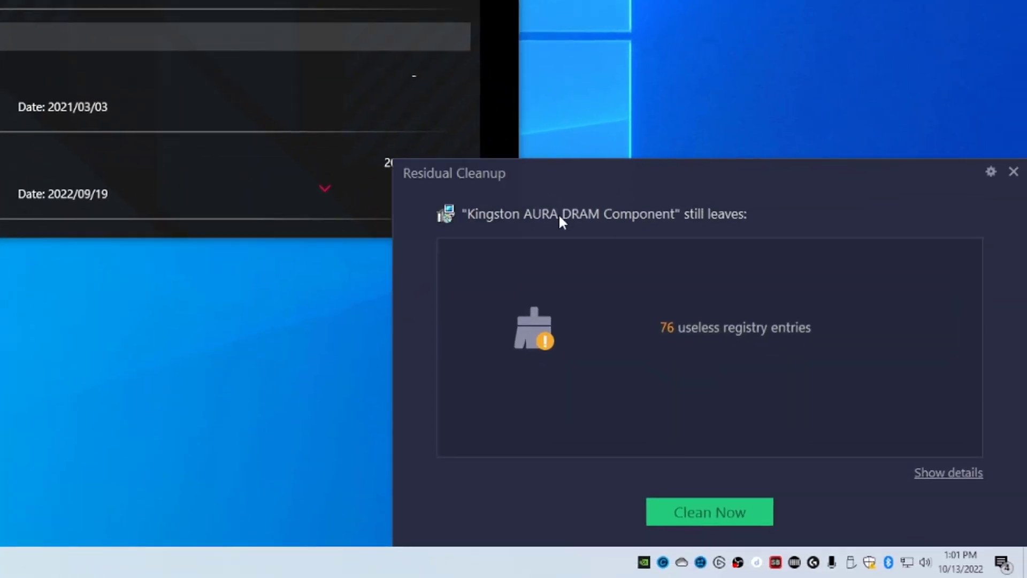
pyautogui.moveTo(747, 233)
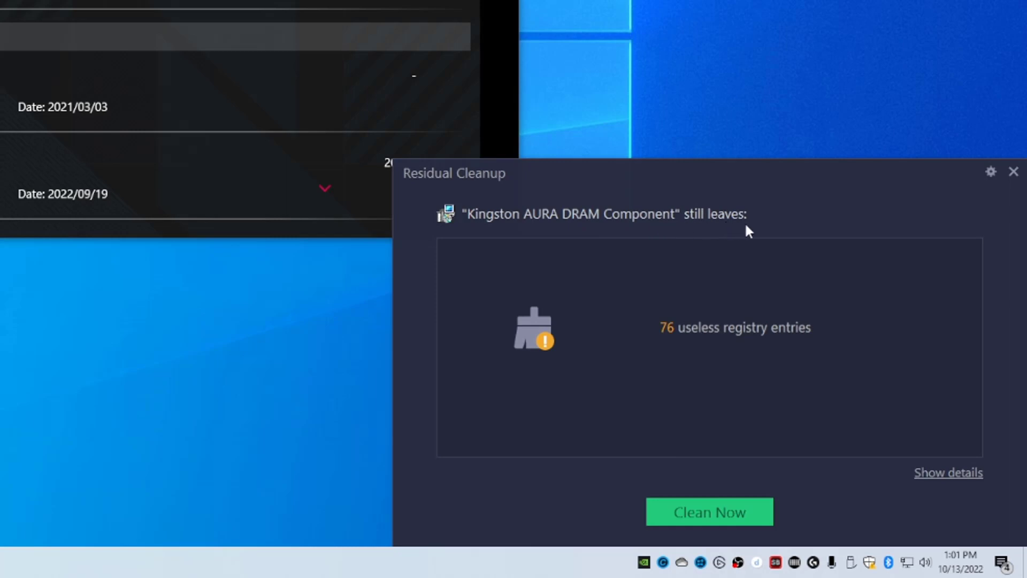
pyautogui.moveTo(955, 488)
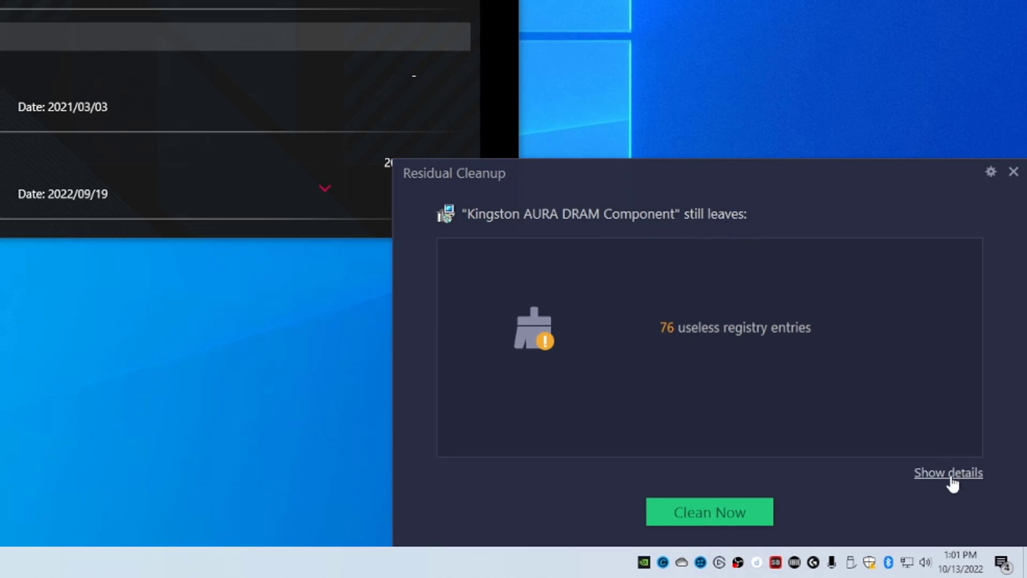
# - Review the 76 leftover Kingston AURA DRAM Component registry entries and clean them all
pyautogui.click(947, 473)
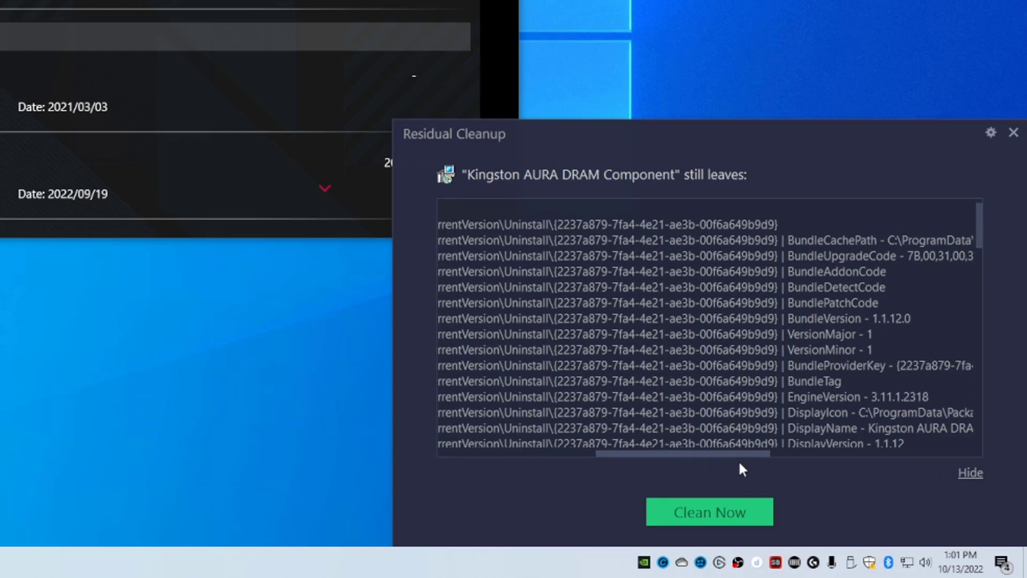
pyautogui.hscroll(3)
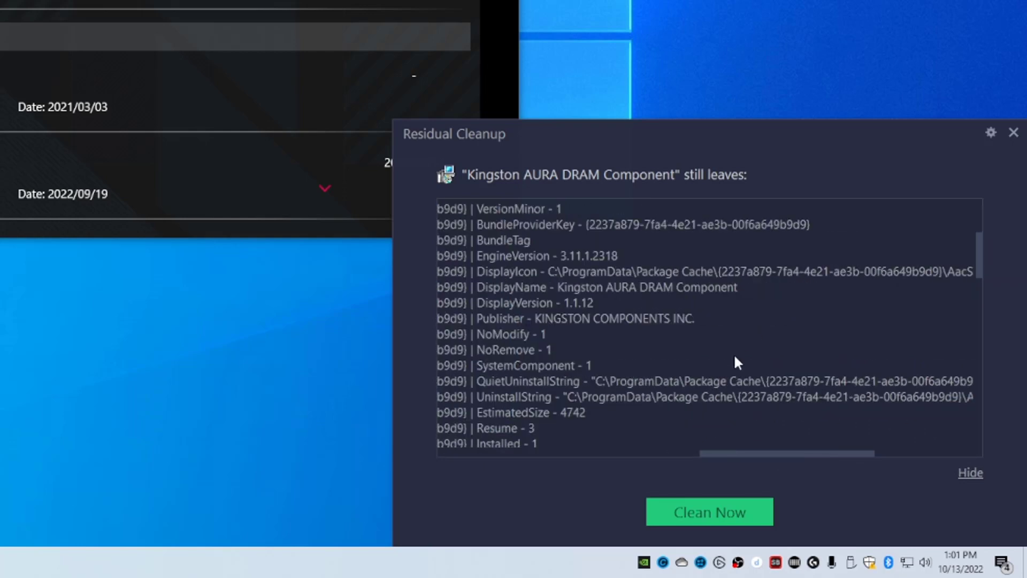
pyautogui.hscroll(3)
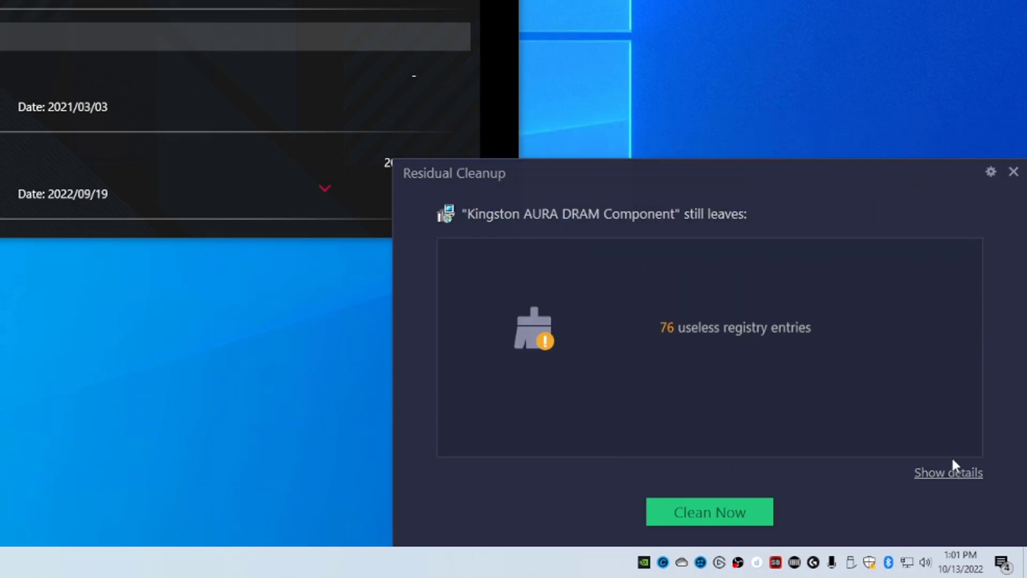
pyautogui.moveTo(570, 291)
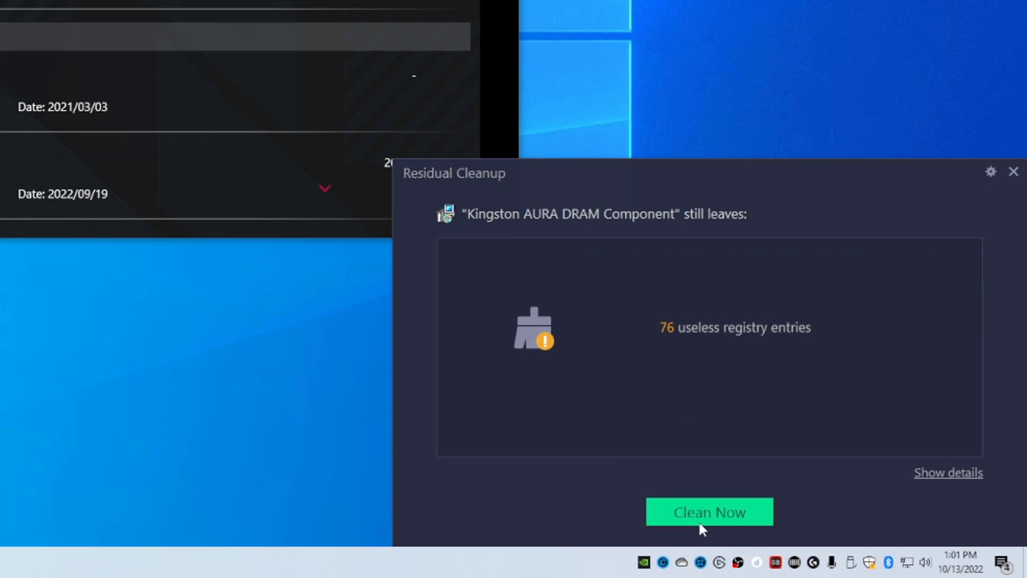
pyautogui.click(710, 511)
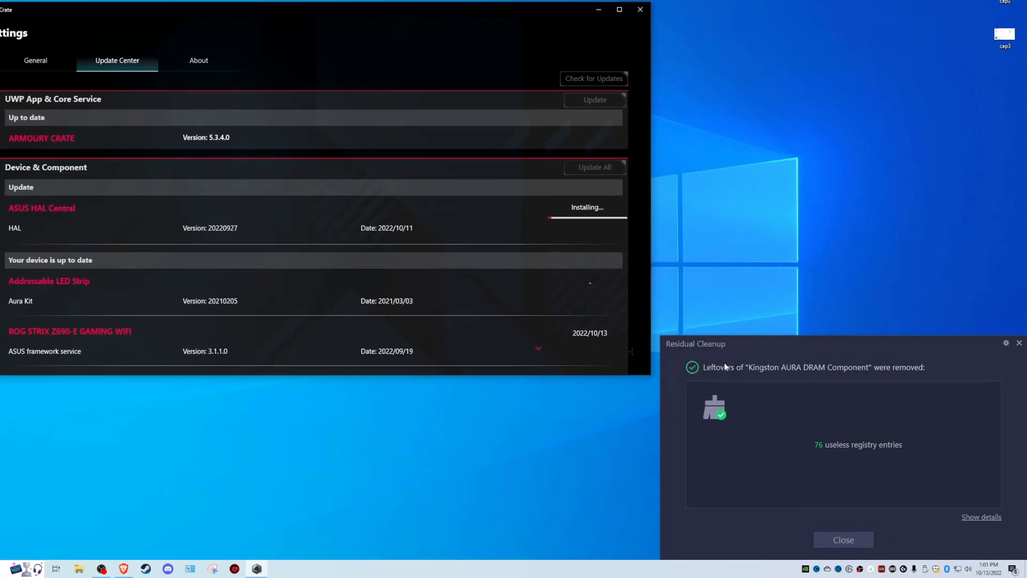
pyautogui.moveTo(719, 355)
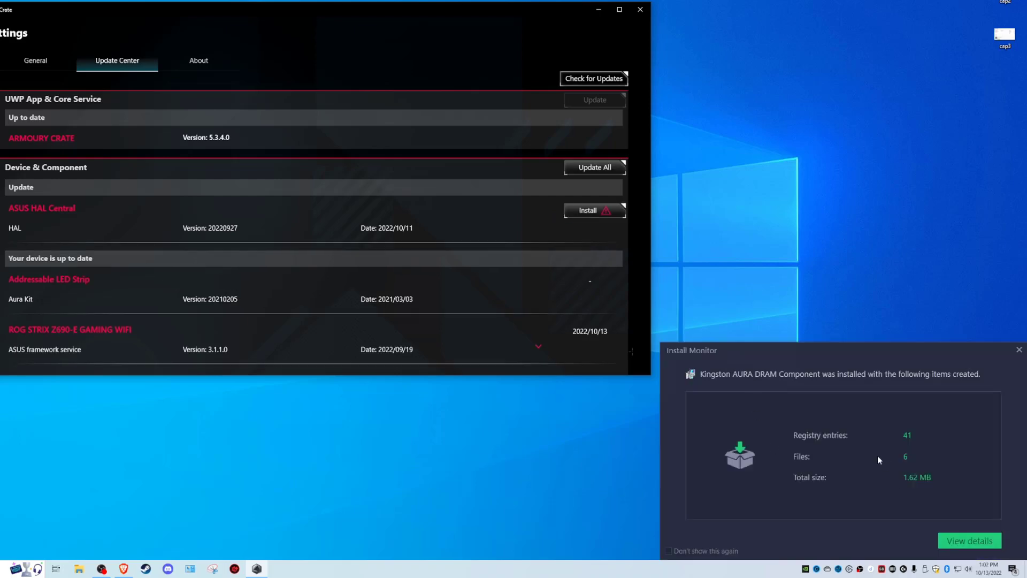
pyautogui.moveTo(970, 550)
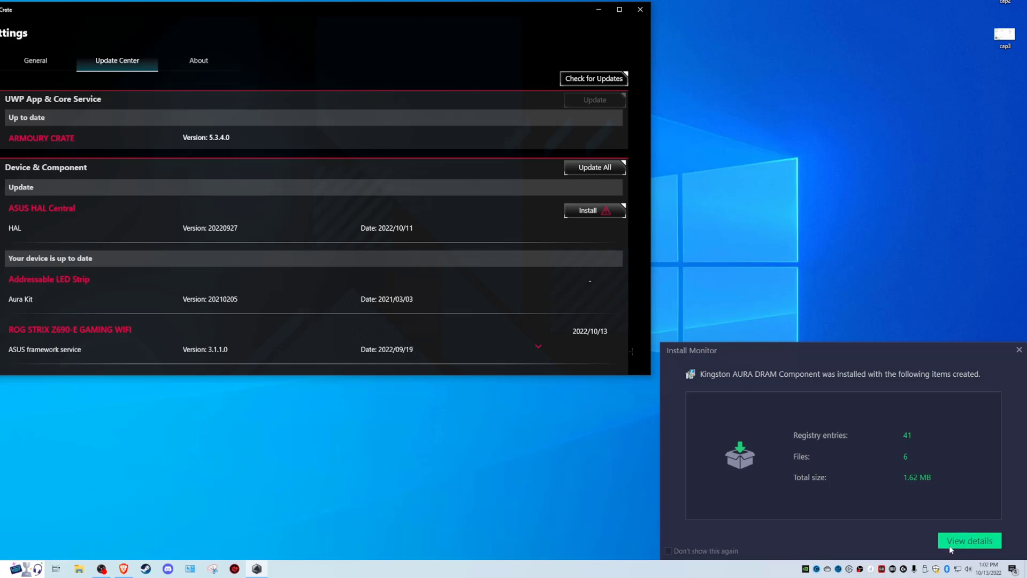
# - View the Kingston AURA DRAM Component installation log from the Install Monitor popup
pyautogui.click(970, 541)
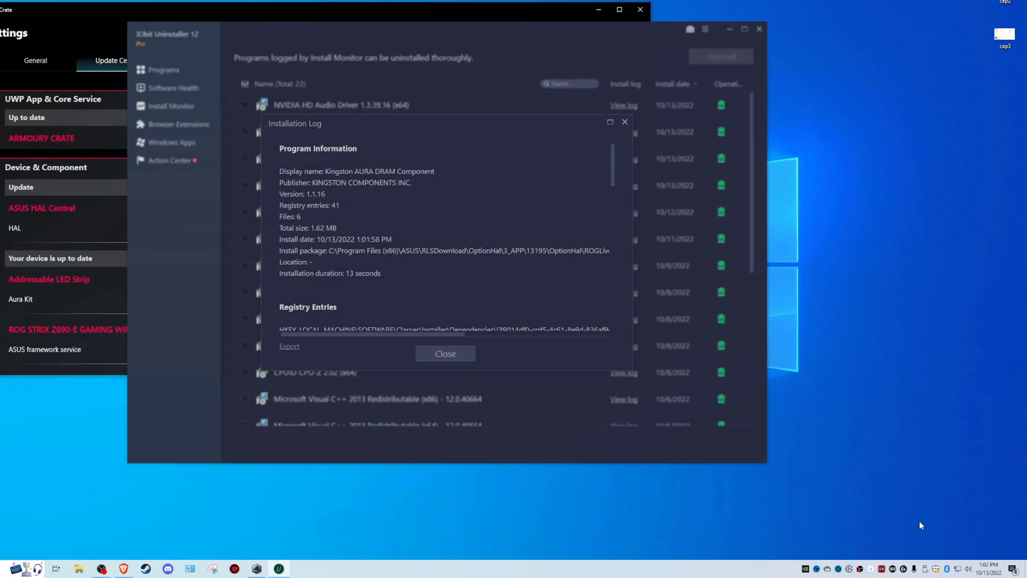
pyautogui.click(445, 353)
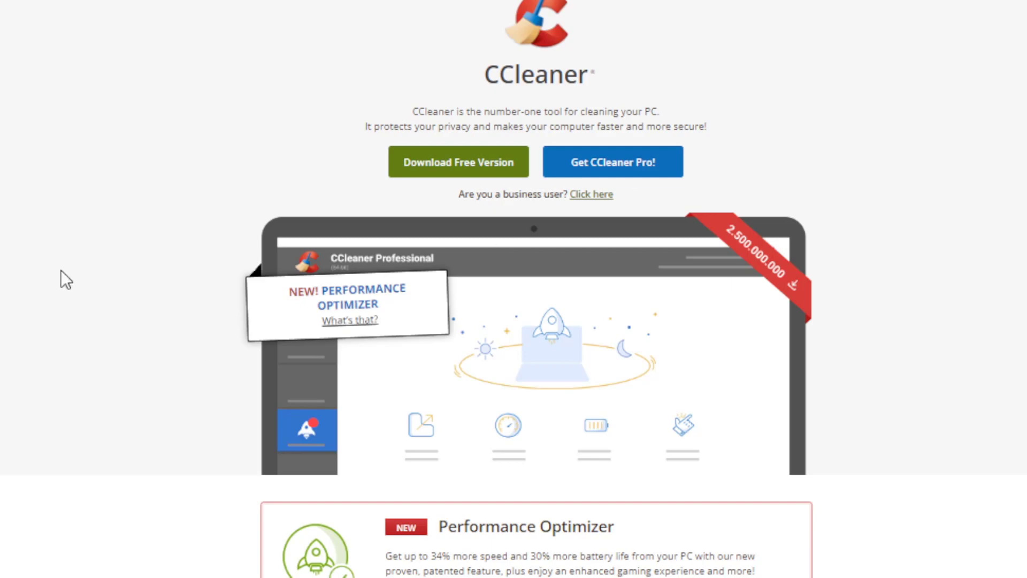
pyautogui.scroll(-3)
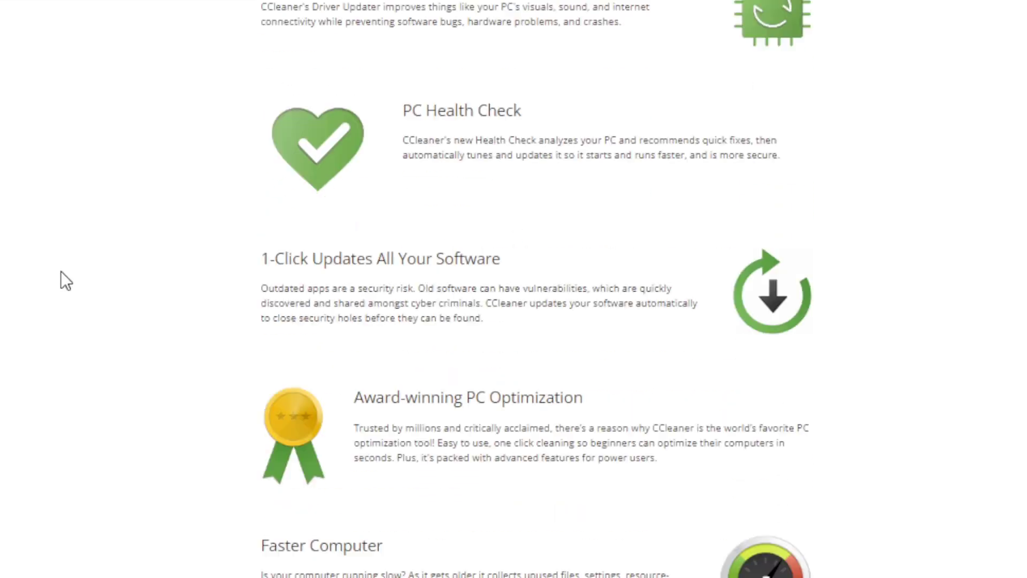
pyautogui.scroll(-3)
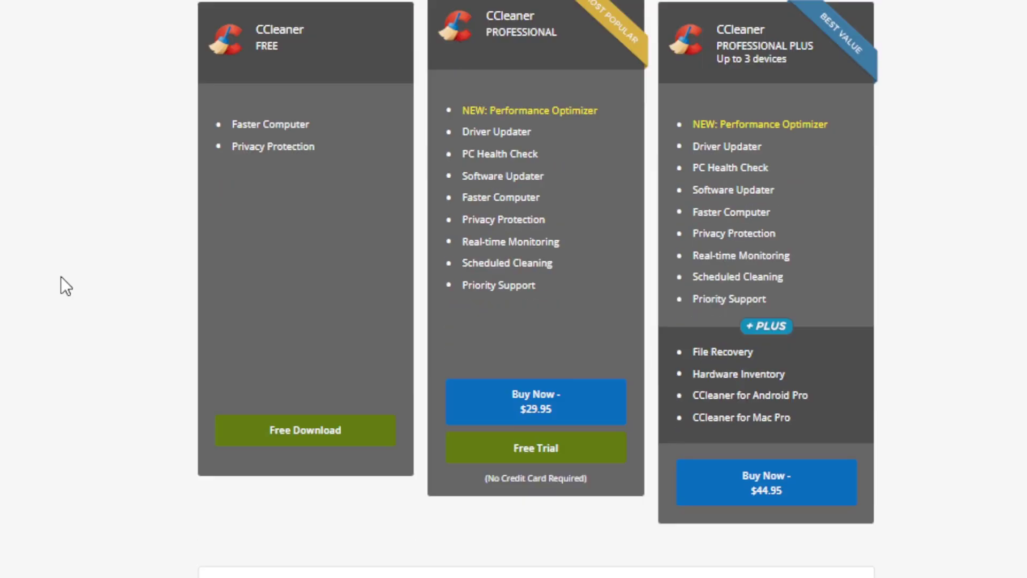
pyautogui.scroll(-3)
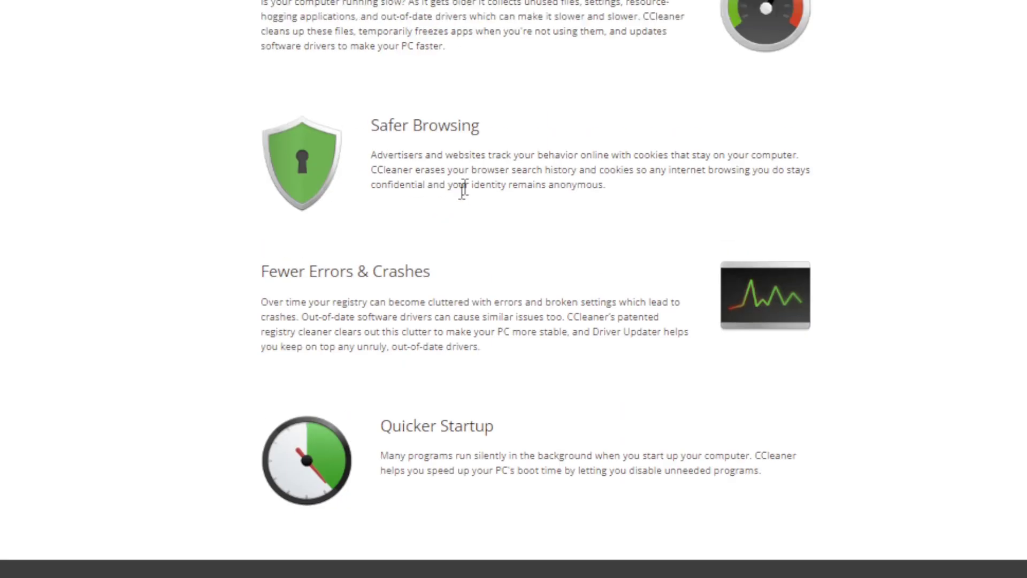
pyautogui.scroll(3)
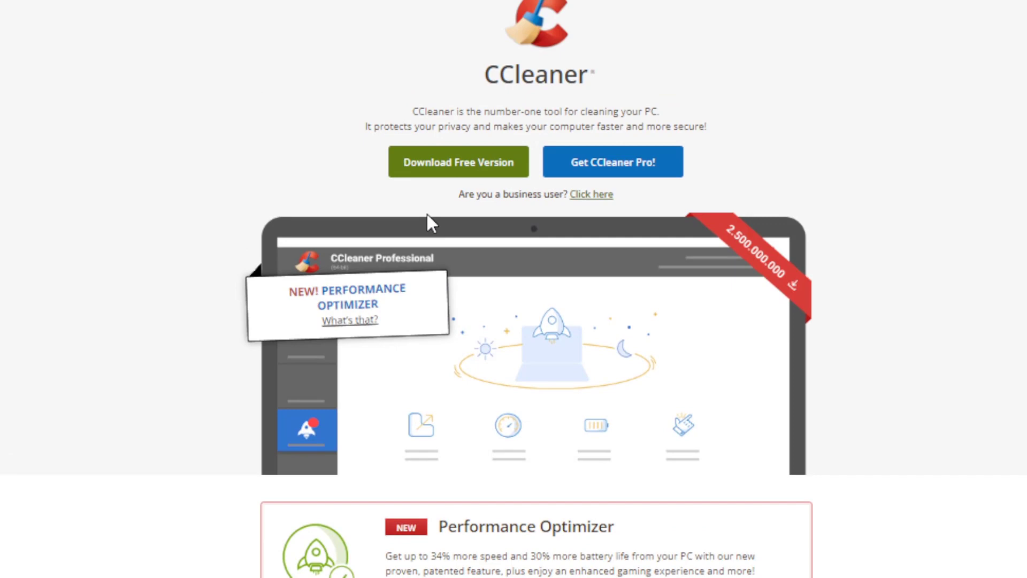
pyautogui.moveTo(423, 231)
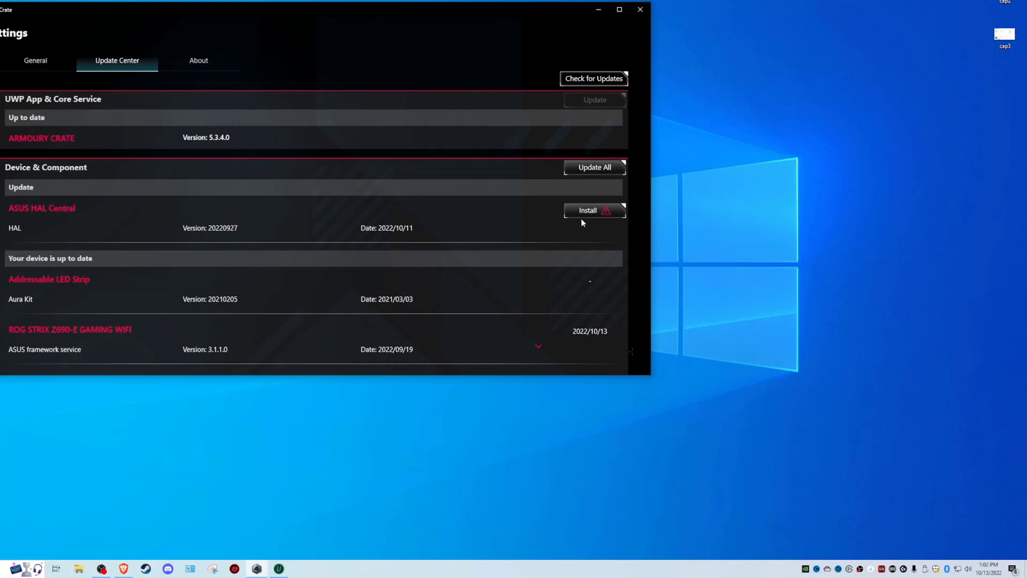
# - Return to the Update Center showing ASUS HAL Central still pending
pyautogui.click(595, 209)
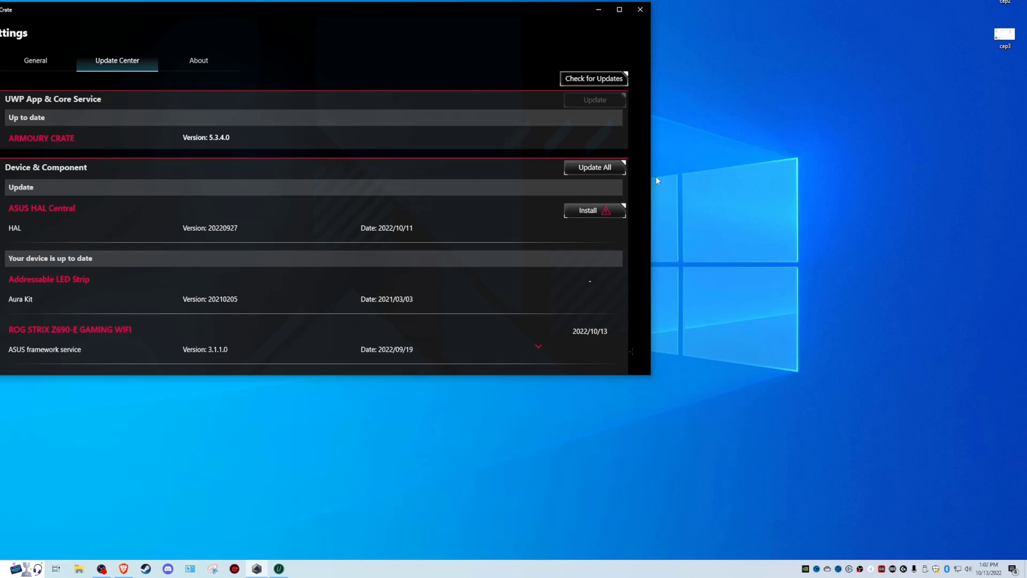
pyautogui.moveTo(650, 194)
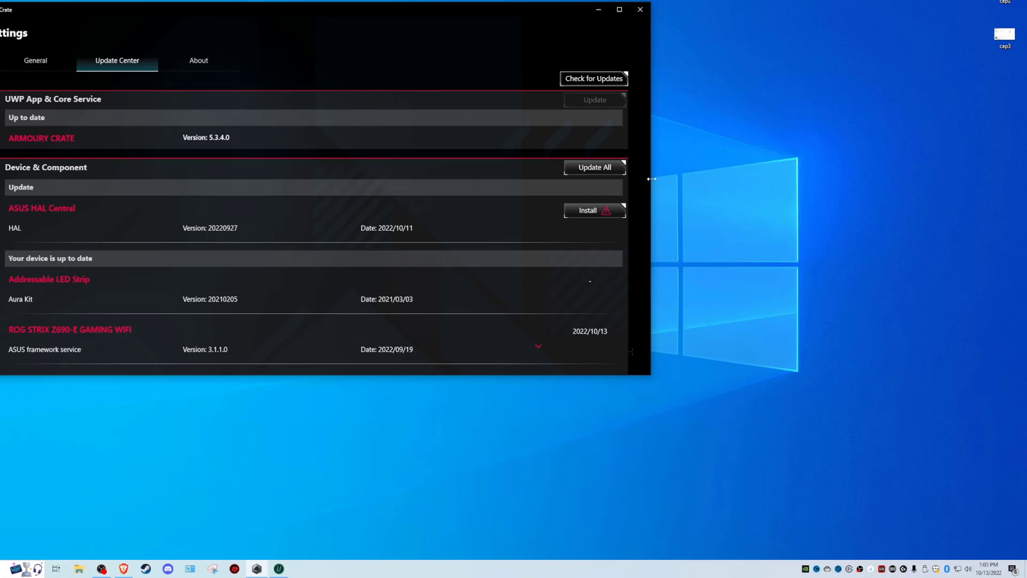
pyautogui.moveTo(797, 220)
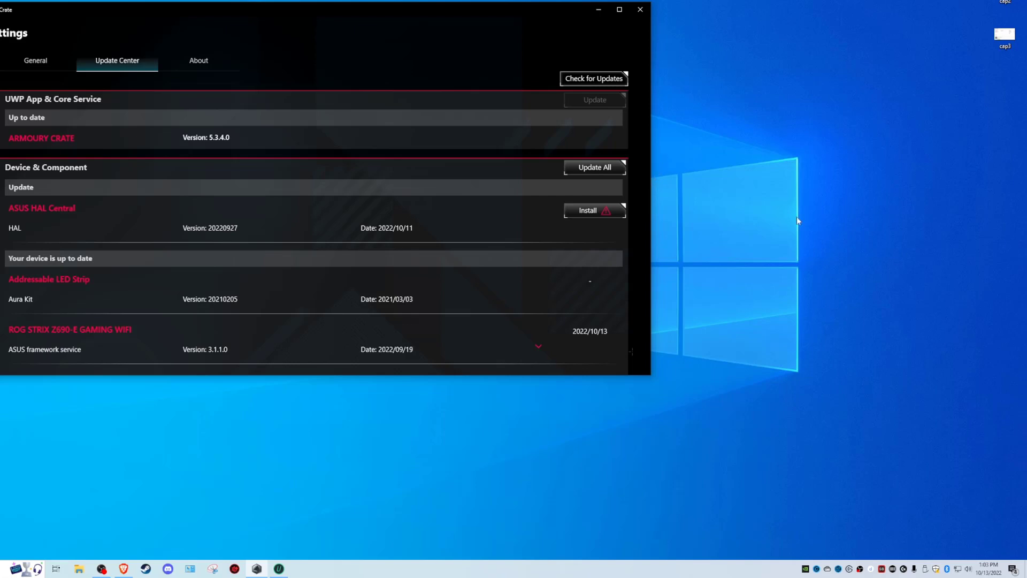
pyautogui.moveTo(537, 276)
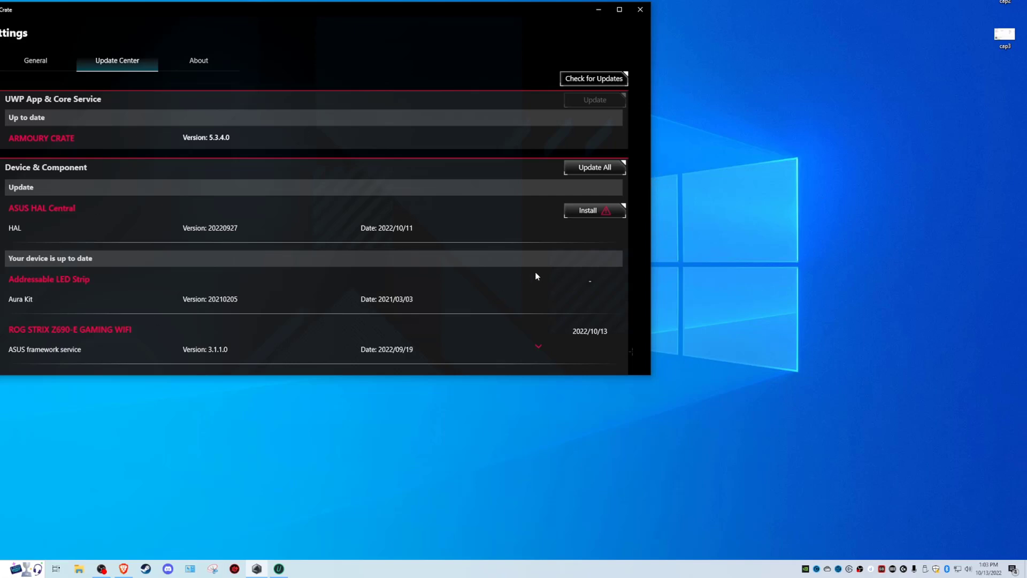
pyautogui.moveTo(554, 277)
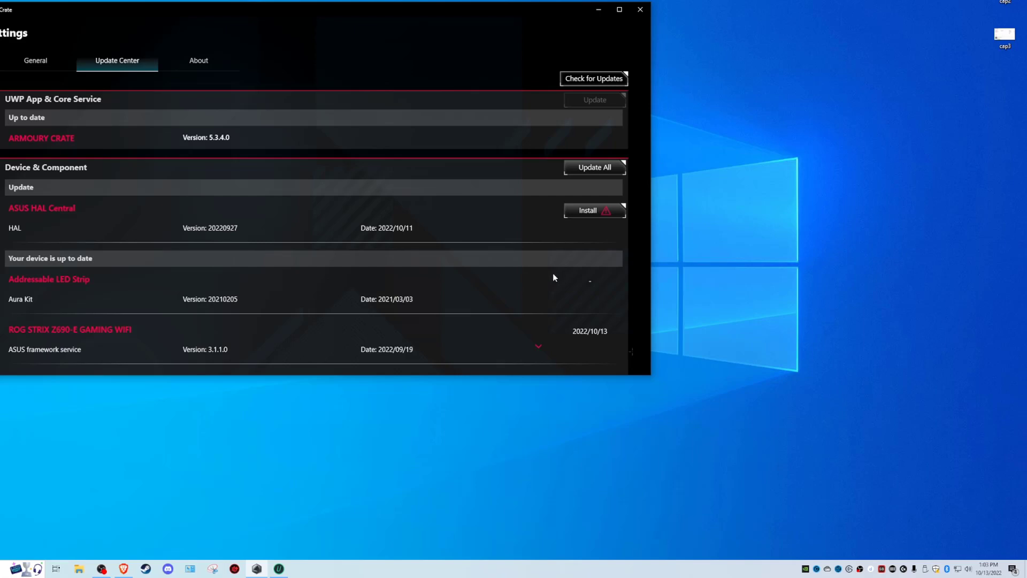
# - Relaunch Armoury Crate, go to Update Center, and retry Update All and the ASUS HAL Central install
pyautogui.click(8, 569)
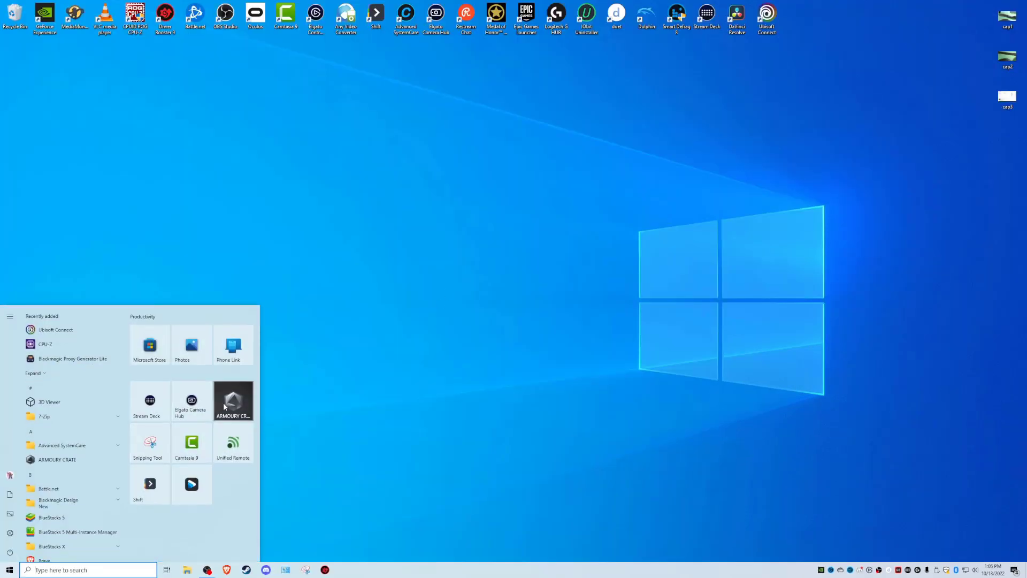
pyautogui.click(233, 401)
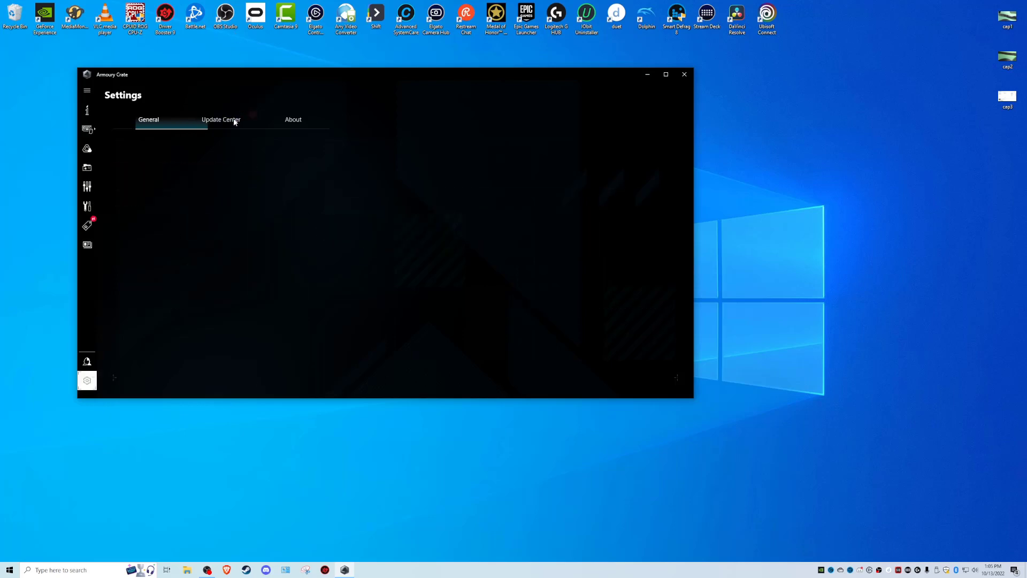
pyautogui.click(220, 120)
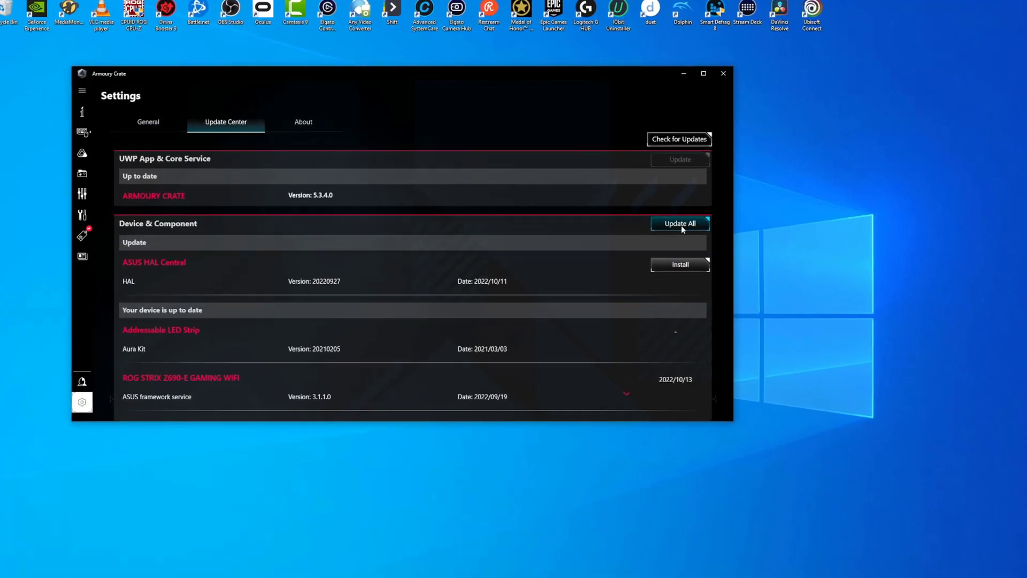
pyautogui.click(681, 222)
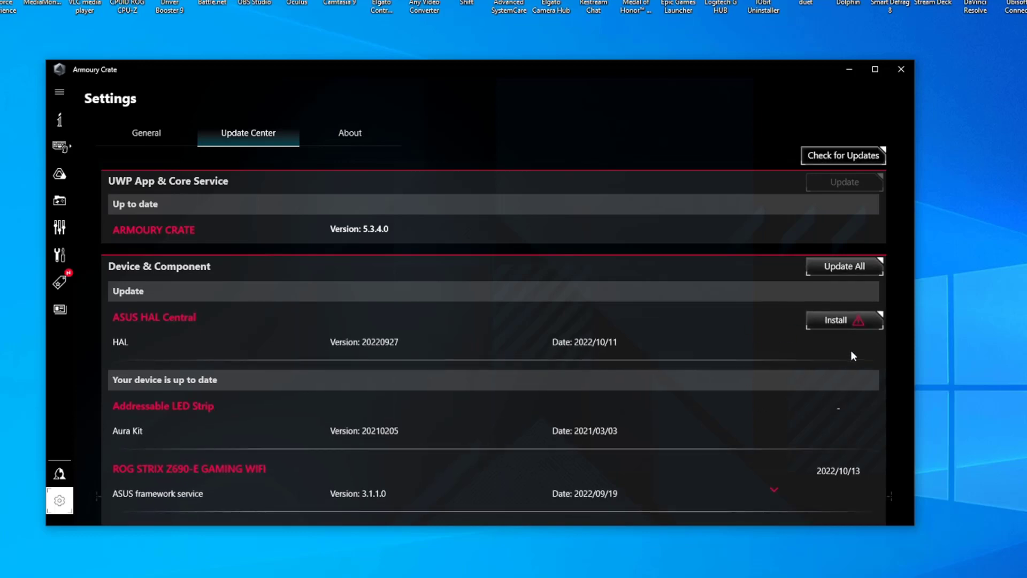
pyautogui.click(843, 320)
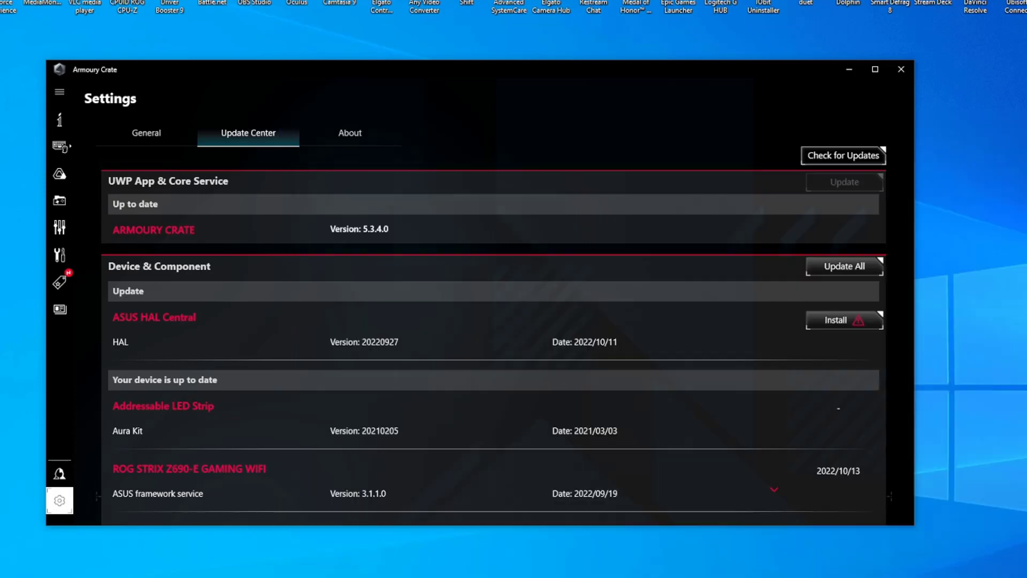
pyautogui.moveTo(542, 33)
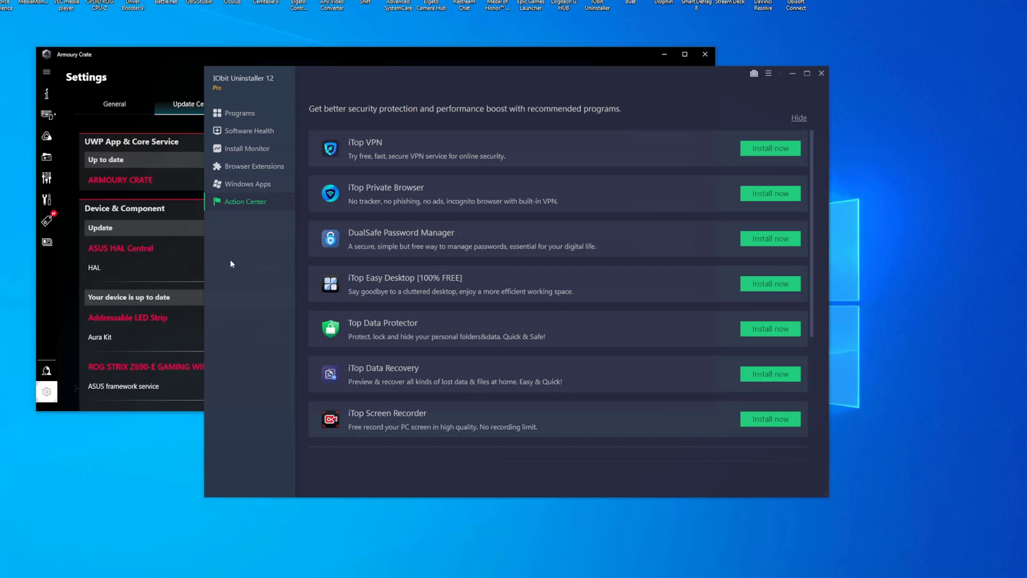
# - Dismiss the IObit Uninstaller window and return focus to ASUS HAL Central's Install entry in Armoury Crate
pyautogui.click(243, 113)
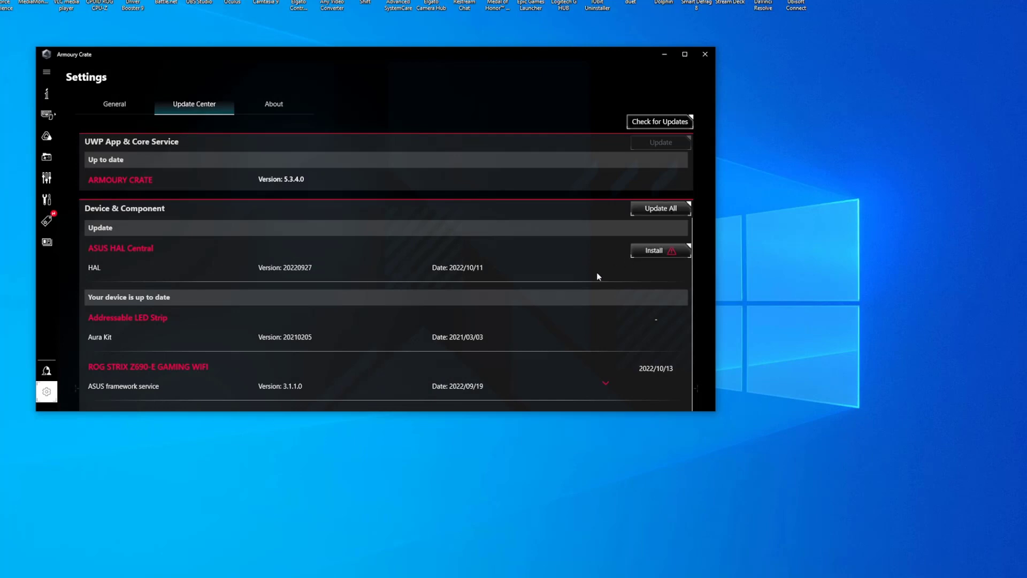
pyautogui.click(659, 250)
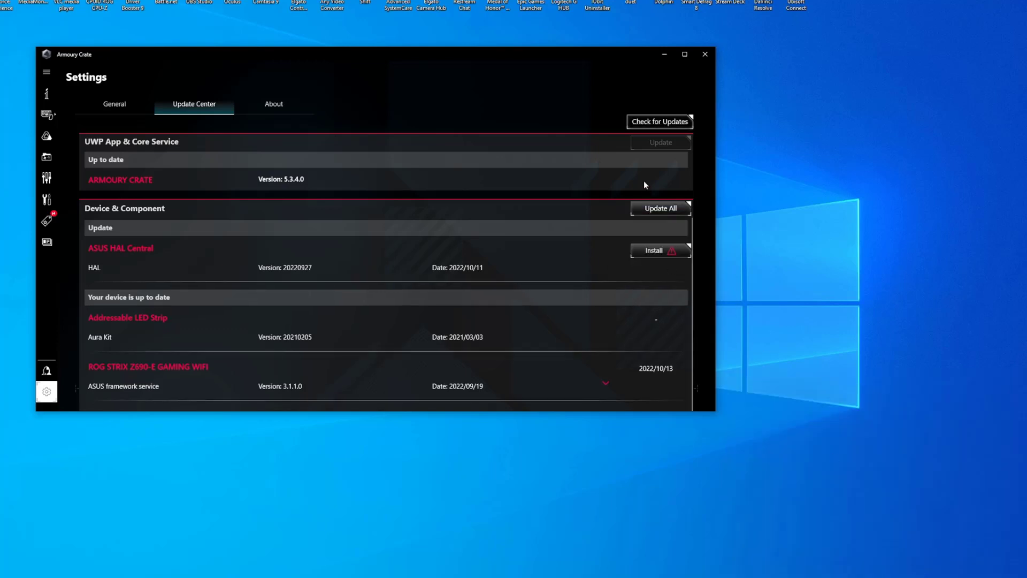
pyautogui.click(659, 250)
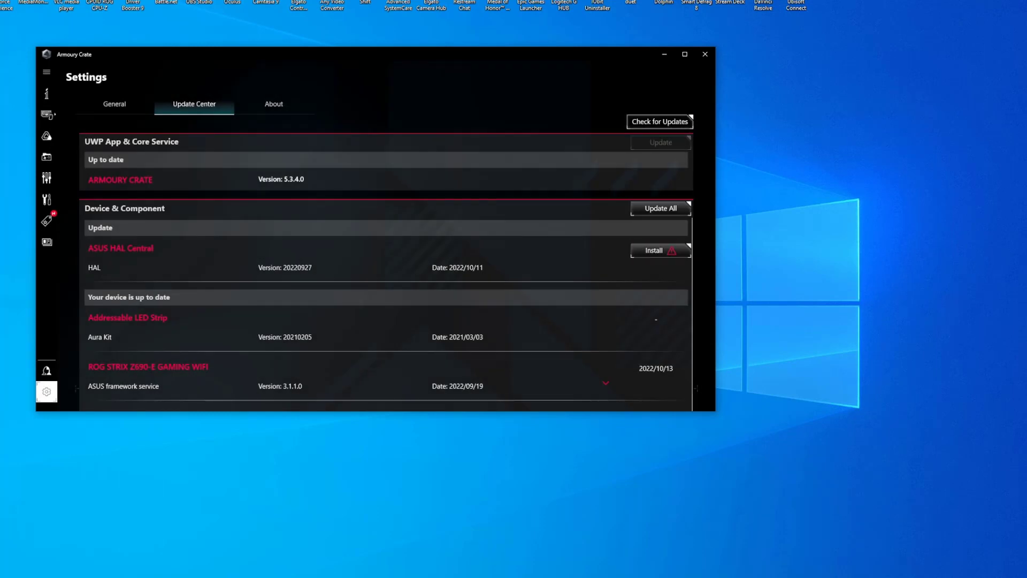
# - Install ASUS HAL Central and let IObit clean the Patriot Viper DRAM RGB leftovers; the warning returns
pyautogui.click(659, 250)
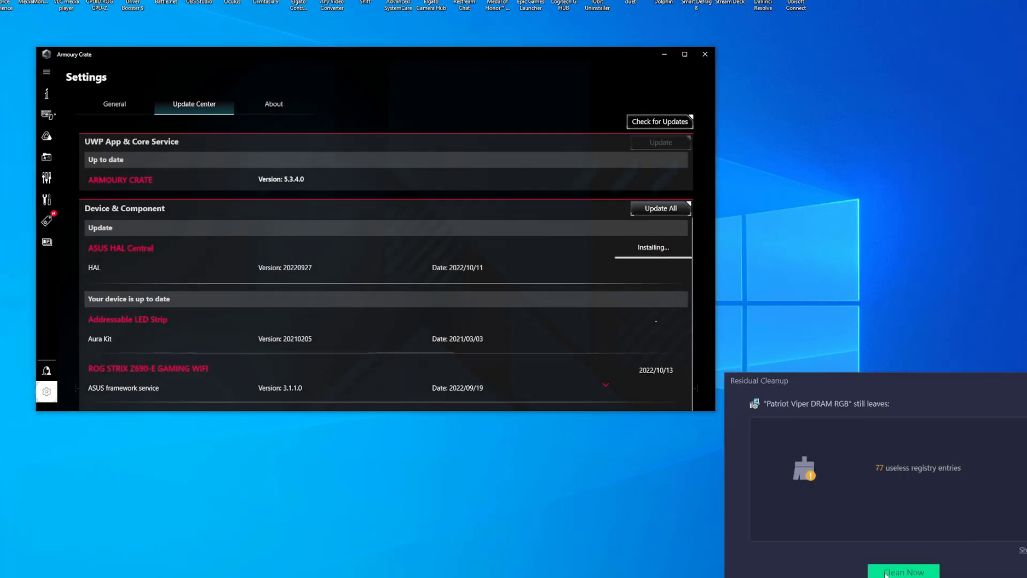
pyautogui.click(903, 572)
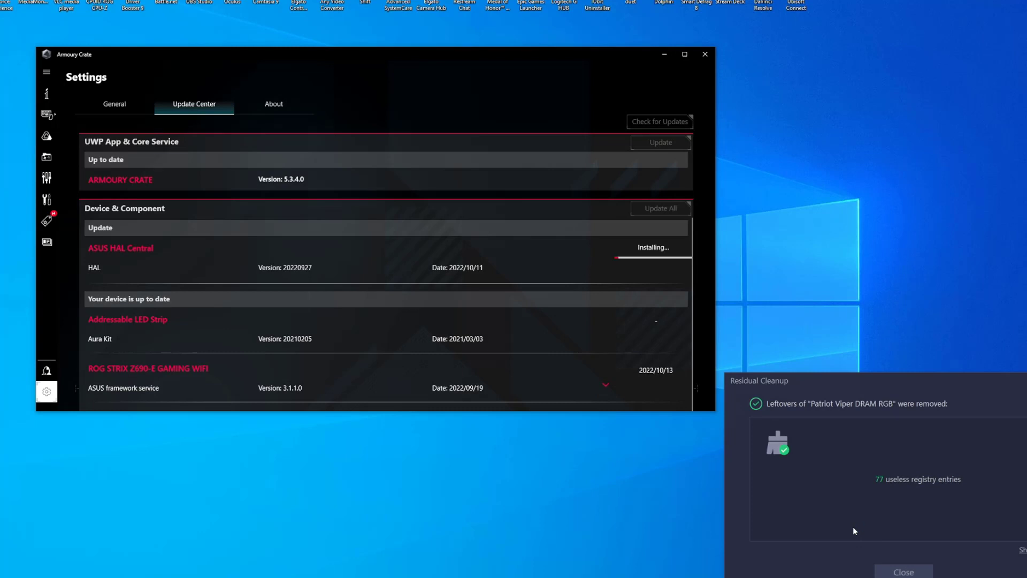
pyautogui.moveTo(721, 346)
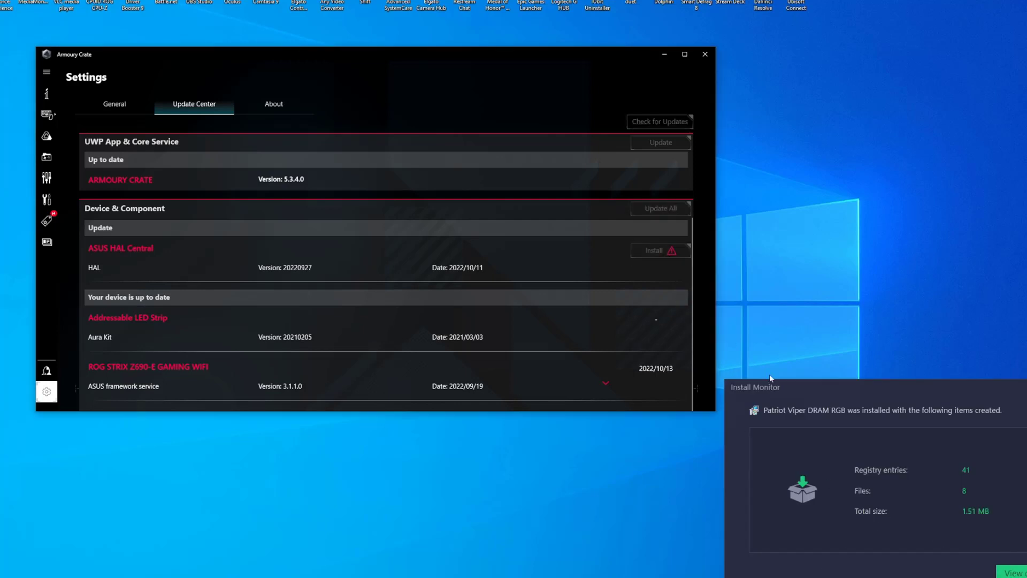
pyautogui.click(655, 250)
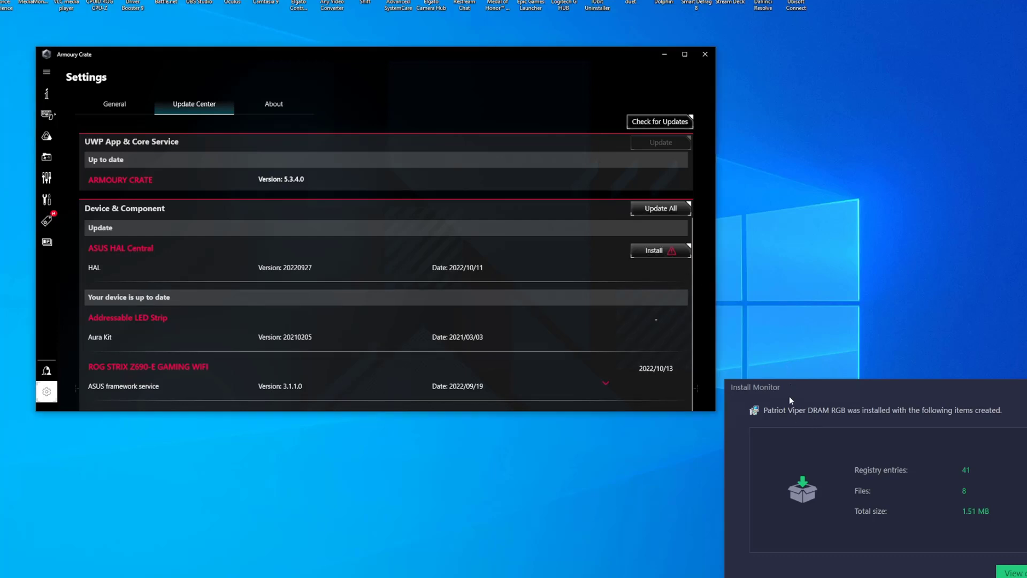
pyautogui.moveTo(789, 550)
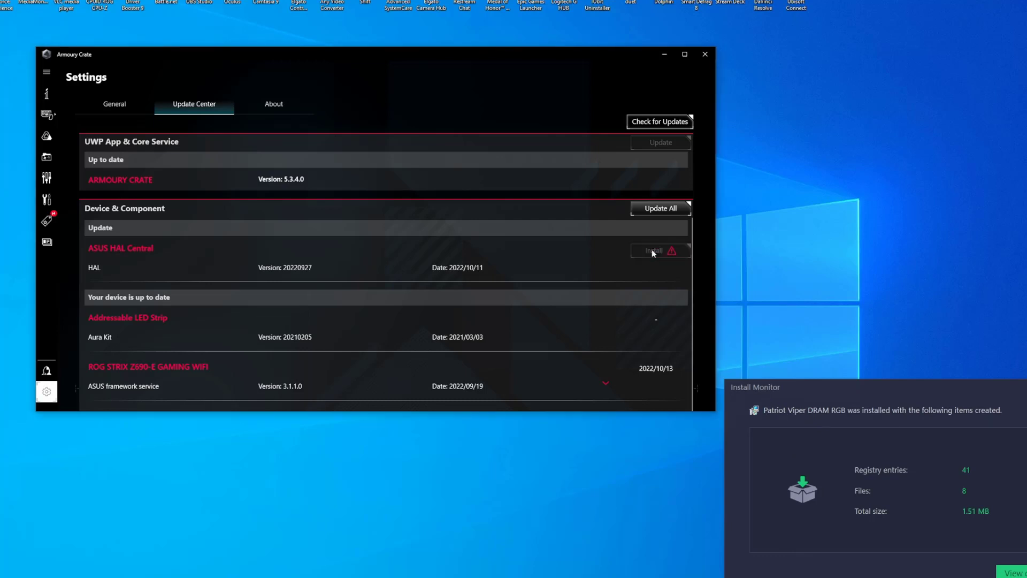
# - Retry the ASUS HAL Central installation from the Device & Component list
pyautogui.click(653, 250)
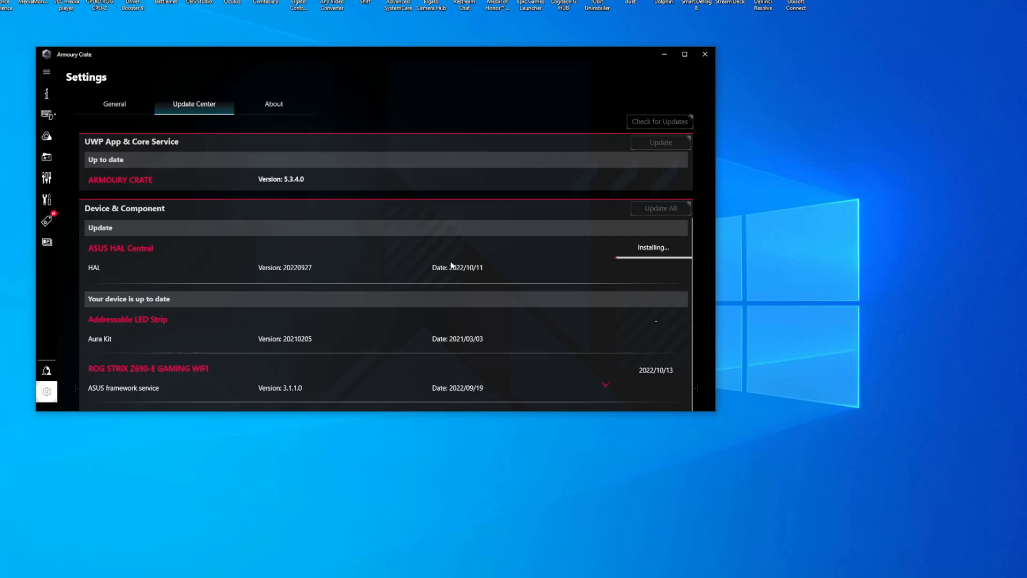
pyautogui.moveTo(588, 280)
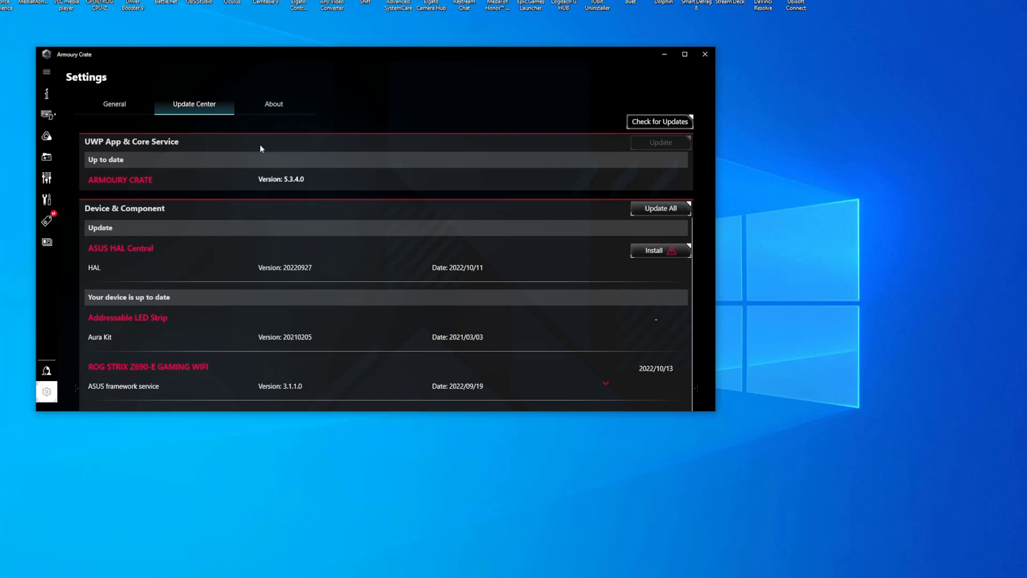
pyautogui.moveTo(655, 252)
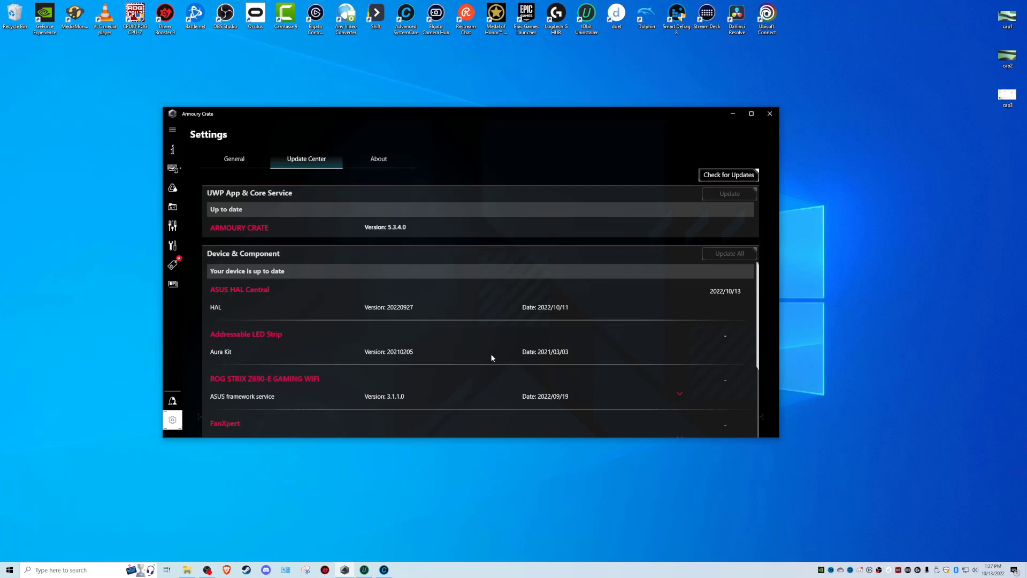
pyautogui.moveTo(501, 369)
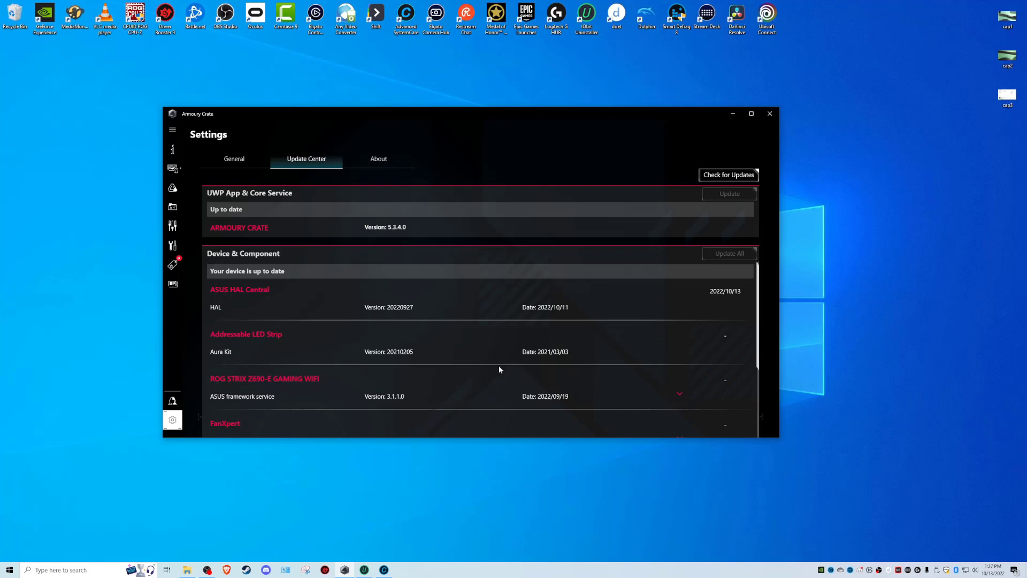
pyautogui.moveTo(541, 181)
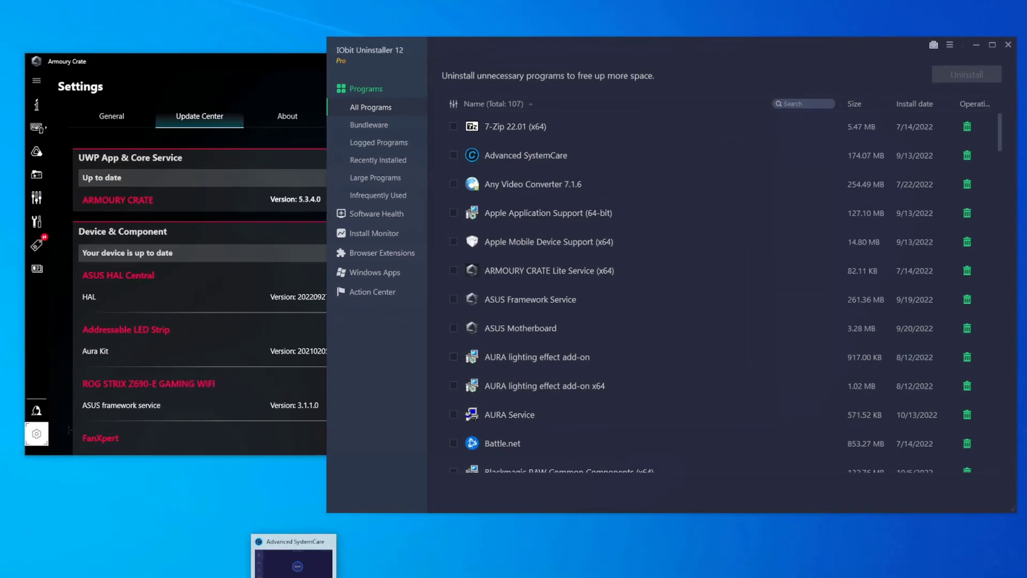
# - Bring up Advanced SystemCare 15 Pro's Care screen in front of IObit Uninstaller
pyautogui.click(296, 556)
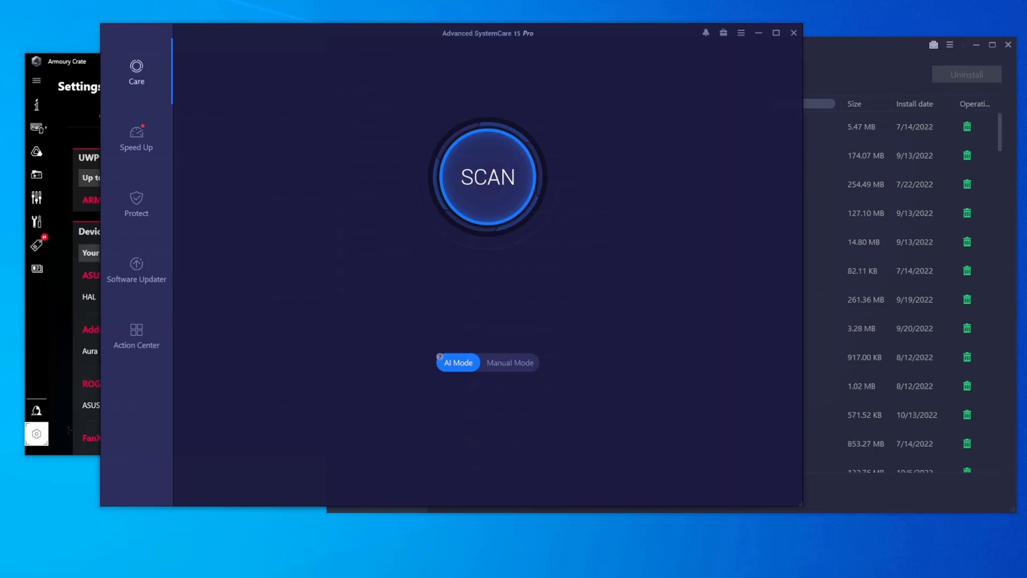
pyautogui.moveTo(552, 359)
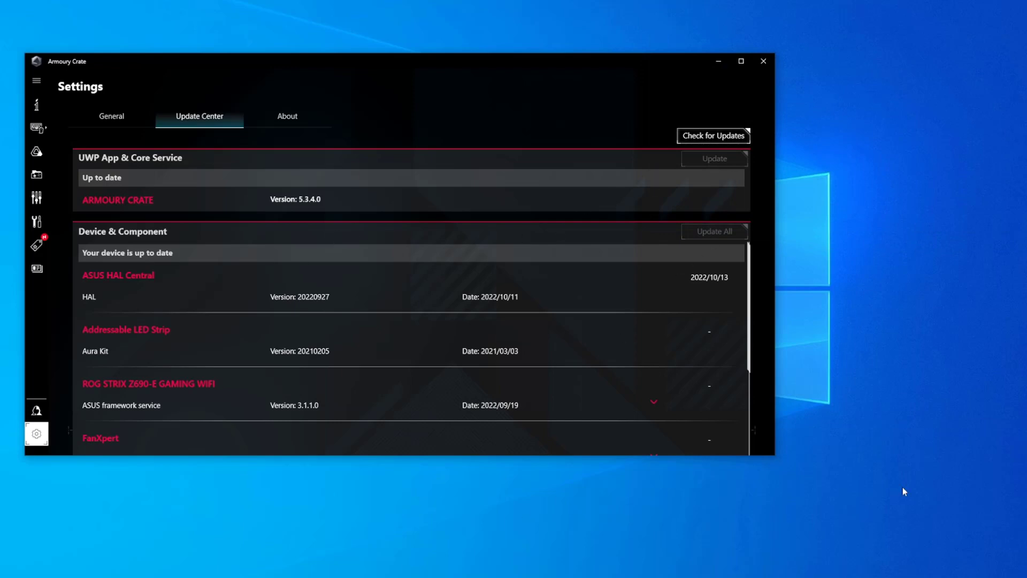
pyautogui.moveTo(655, 488)
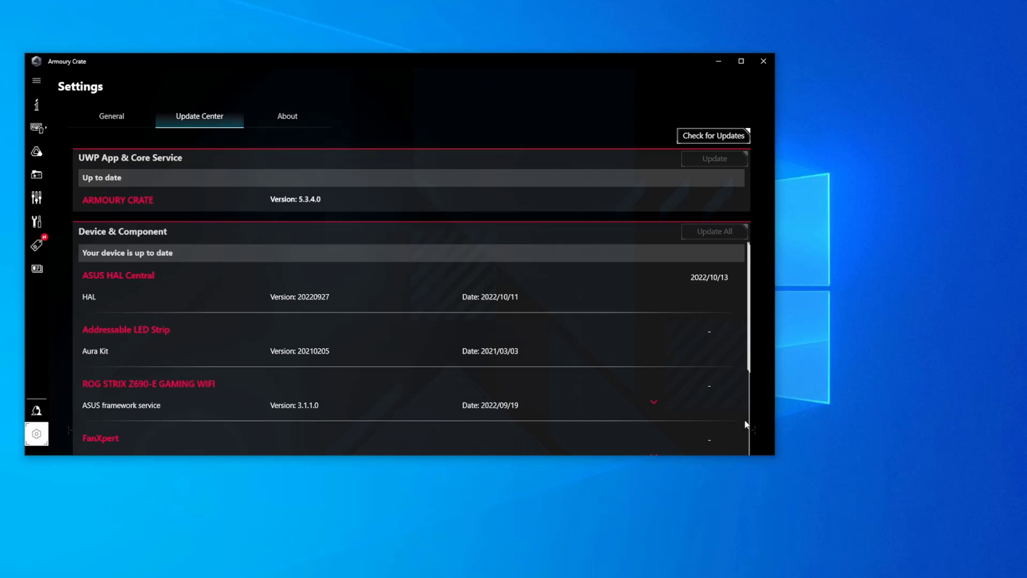
pyautogui.moveTo(533, 402)
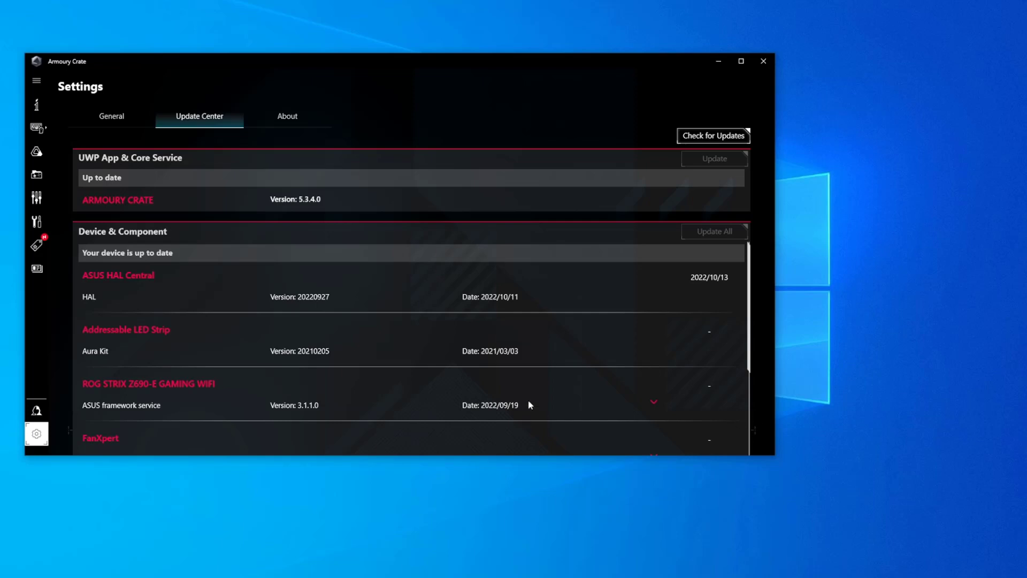
pyautogui.moveTo(528, 406)
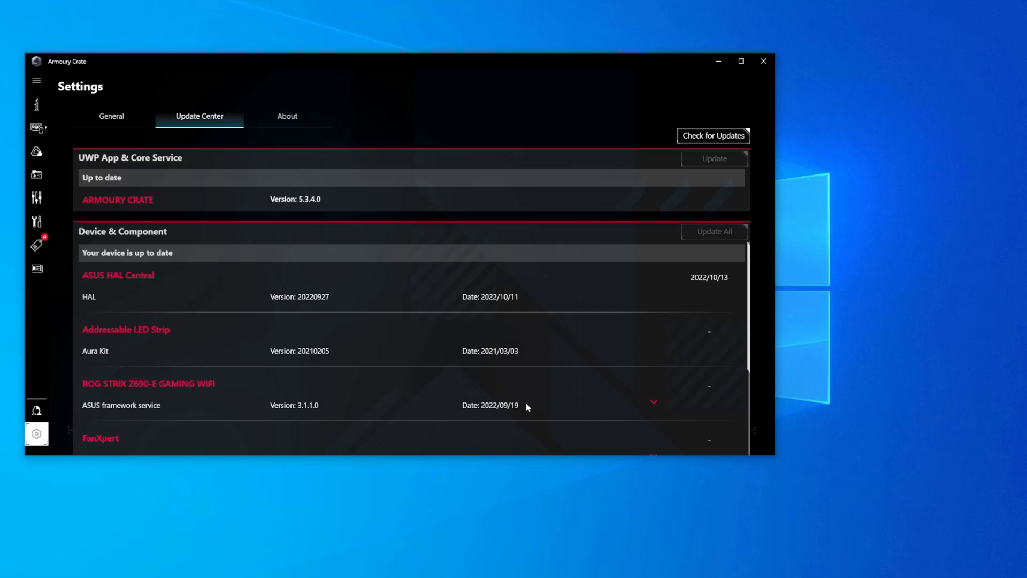
pyautogui.moveTo(435, 208)
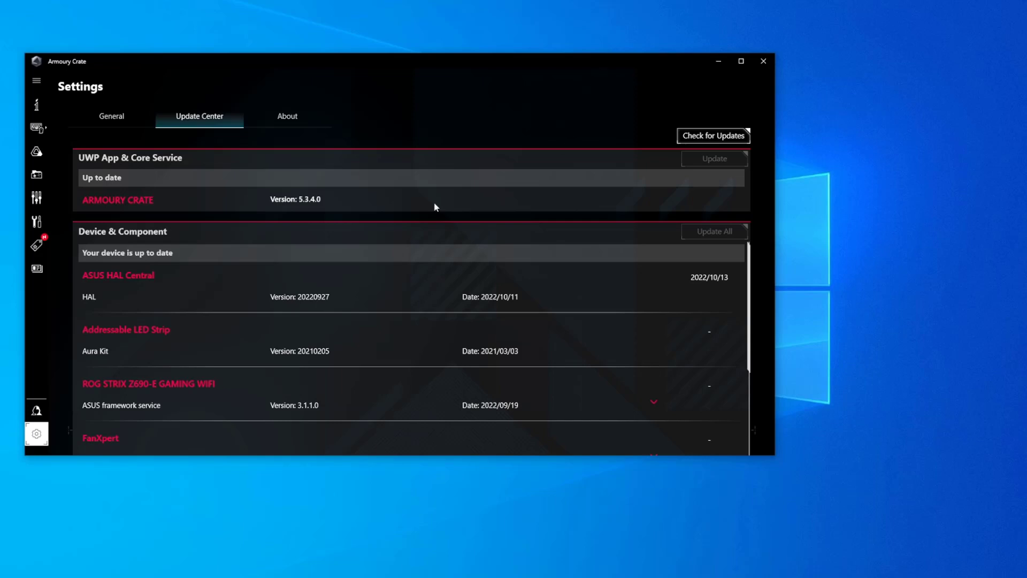
pyautogui.moveTo(122, 289)
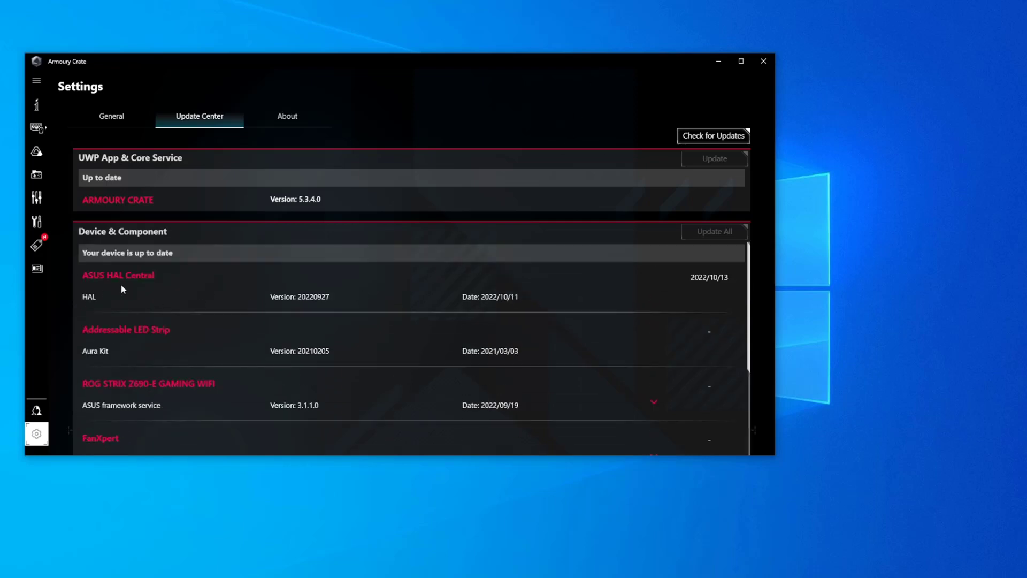
pyautogui.moveTo(614, 324)
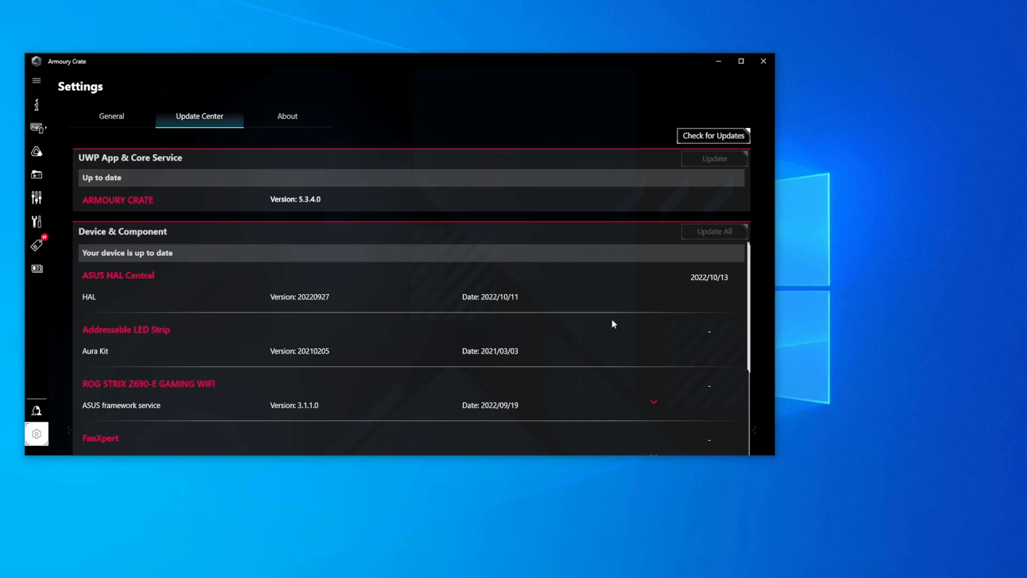
pyautogui.moveTo(652, 193)
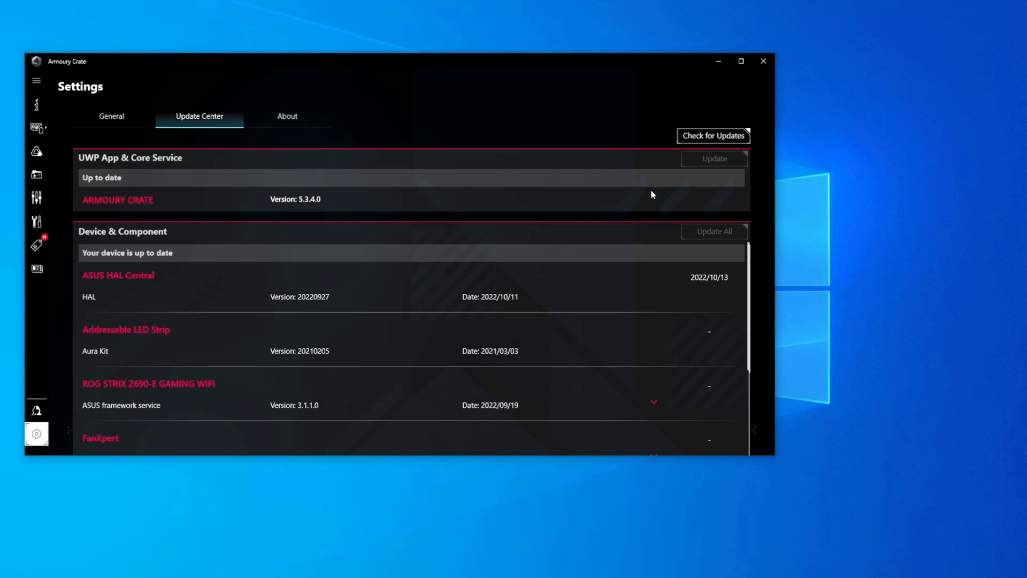
# - Review the Device & Component list and run a fresh check for updates showing everything up to date
pyautogui.scroll(-3)
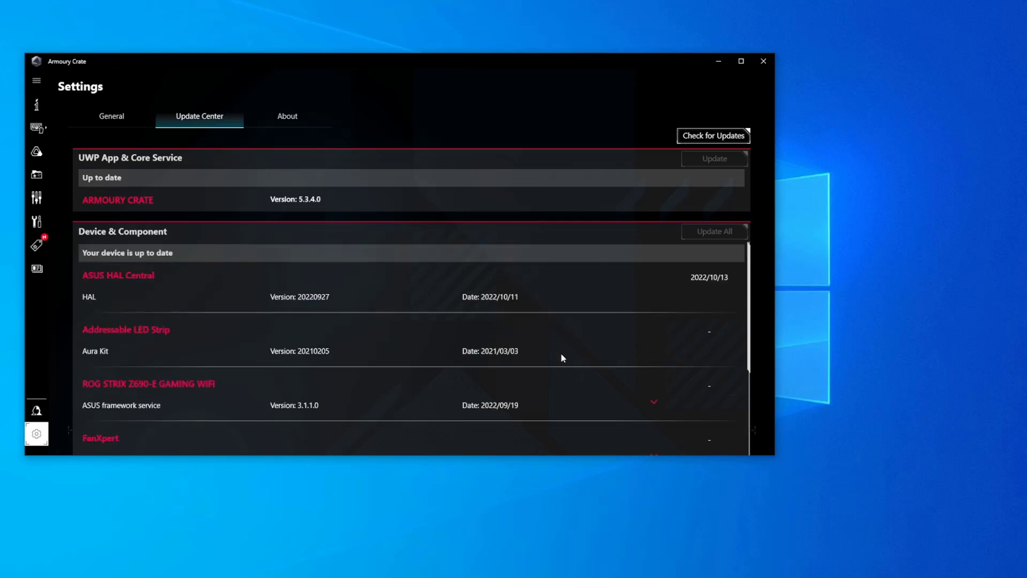
pyautogui.moveTo(691, 160)
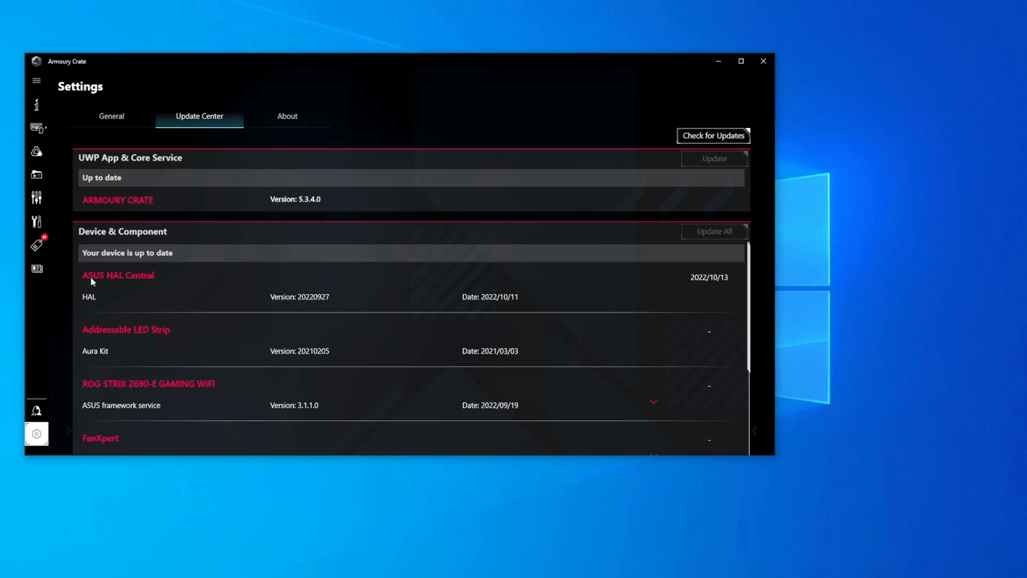
pyautogui.click(713, 136)
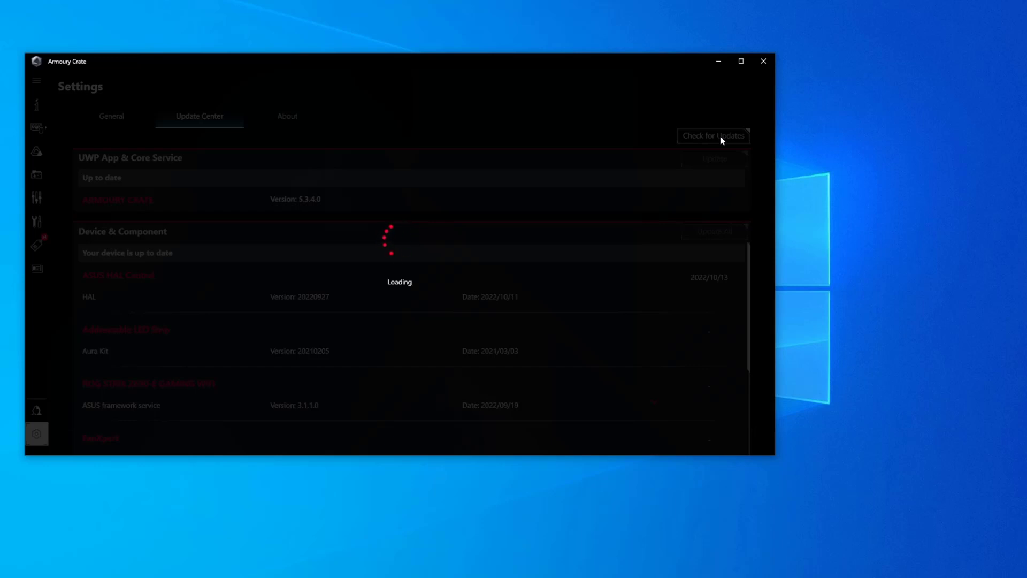
pyautogui.moveTo(716, 90)
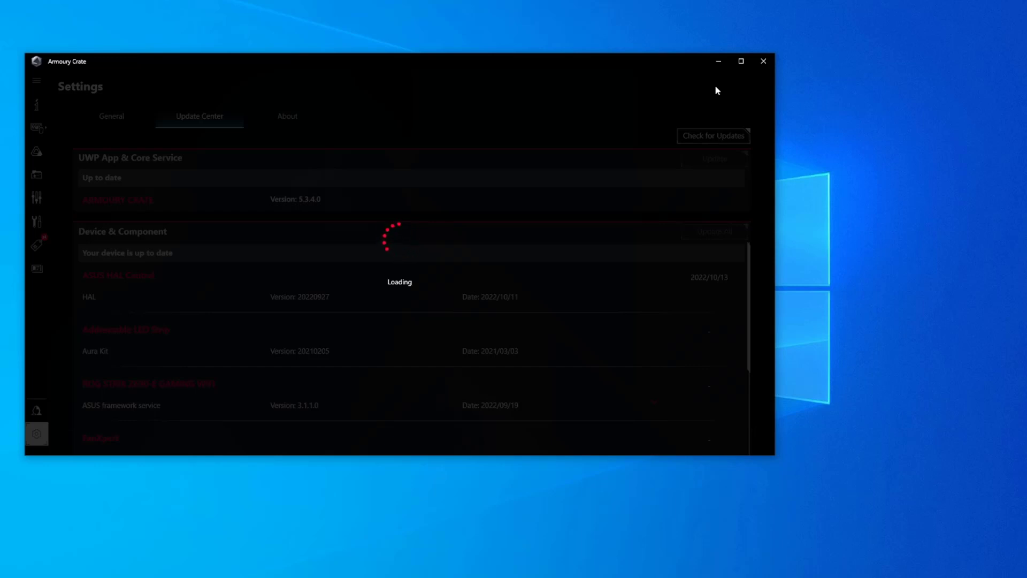
pyautogui.moveTo(430, 184)
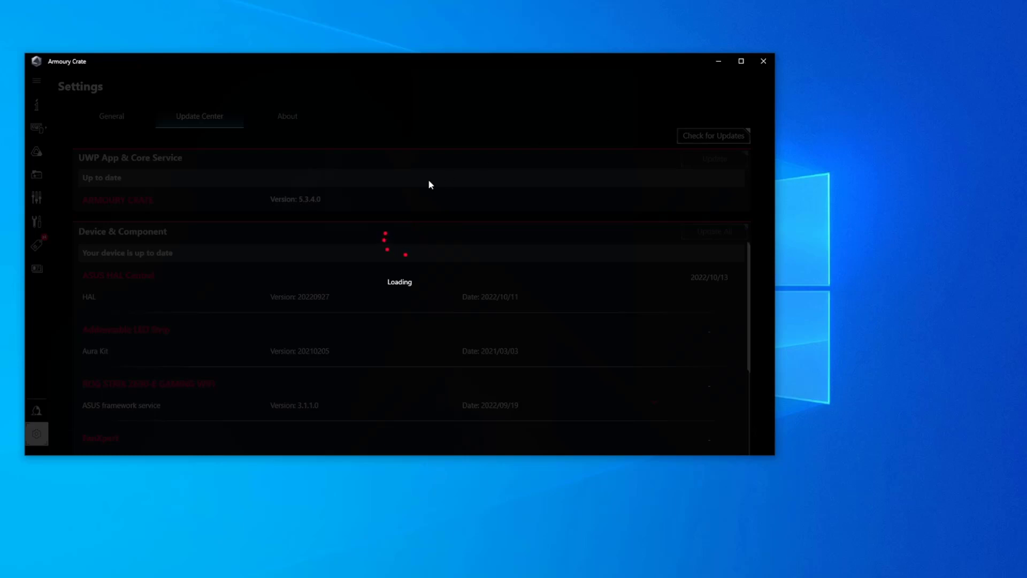
pyautogui.moveTo(503, 191)
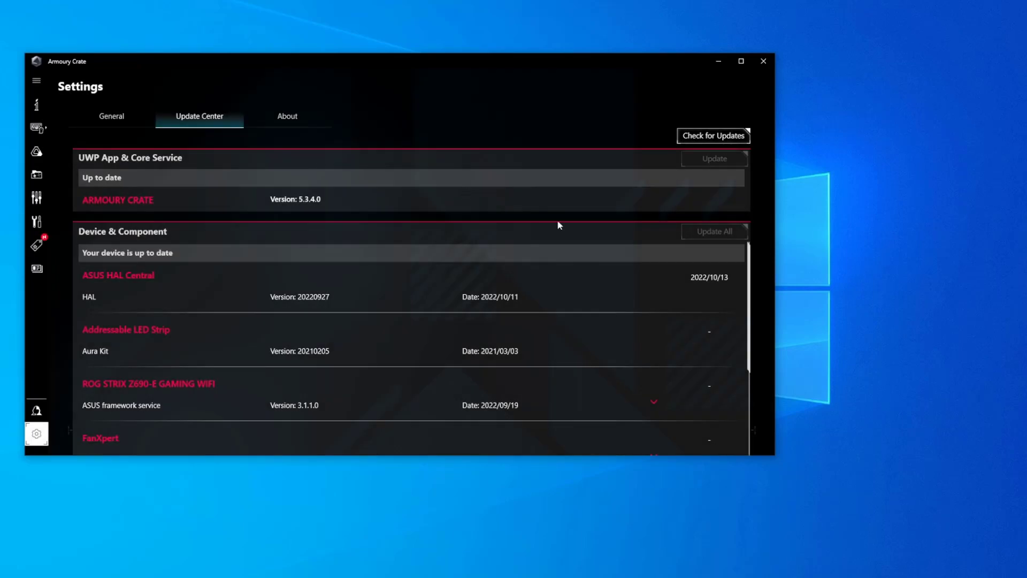
pyautogui.moveTo(578, 287)
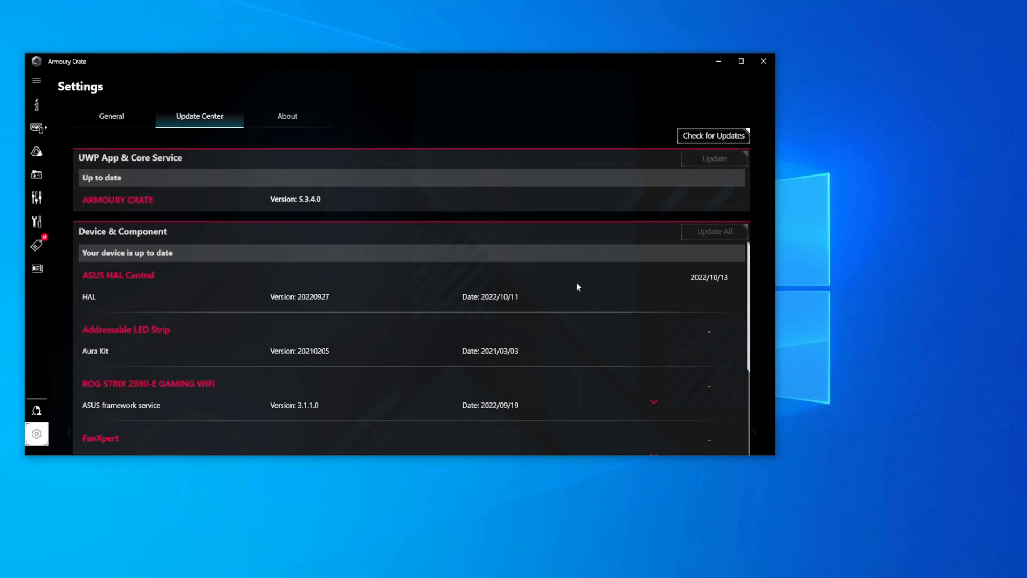
pyautogui.moveTo(299, 278)
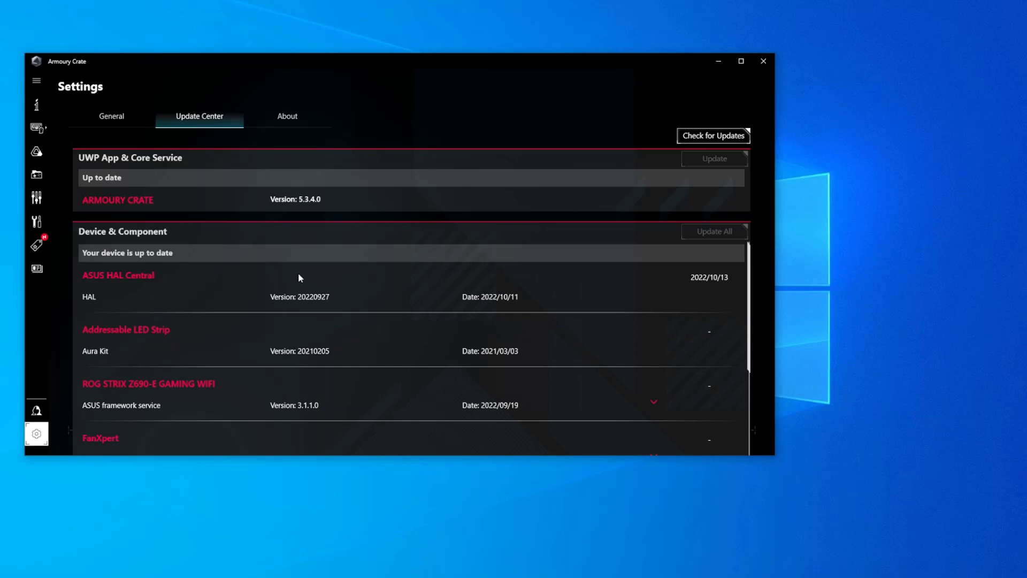
pyautogui.moveTo(379, 291)
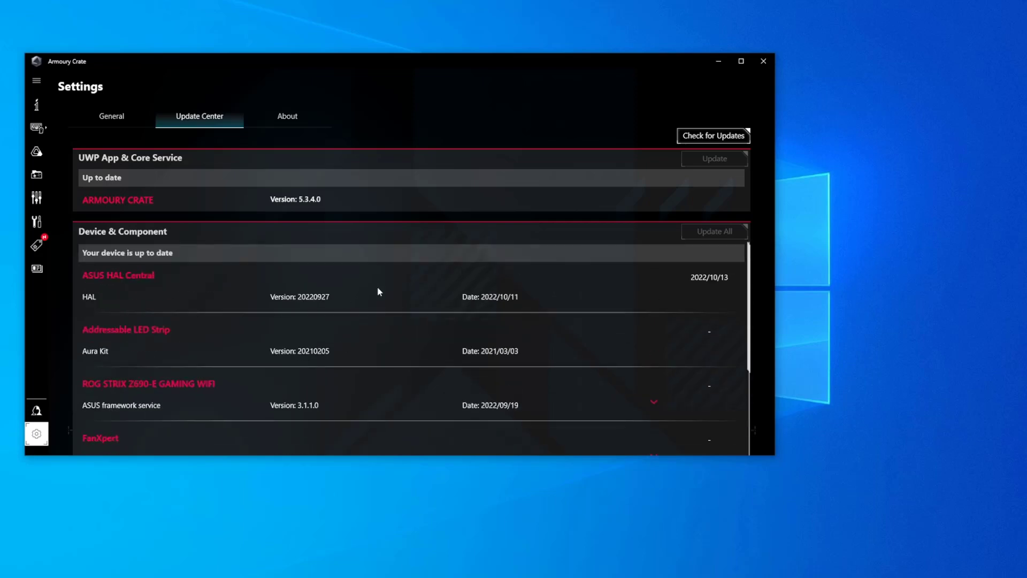
pyautogui.moveTo(438, 300)
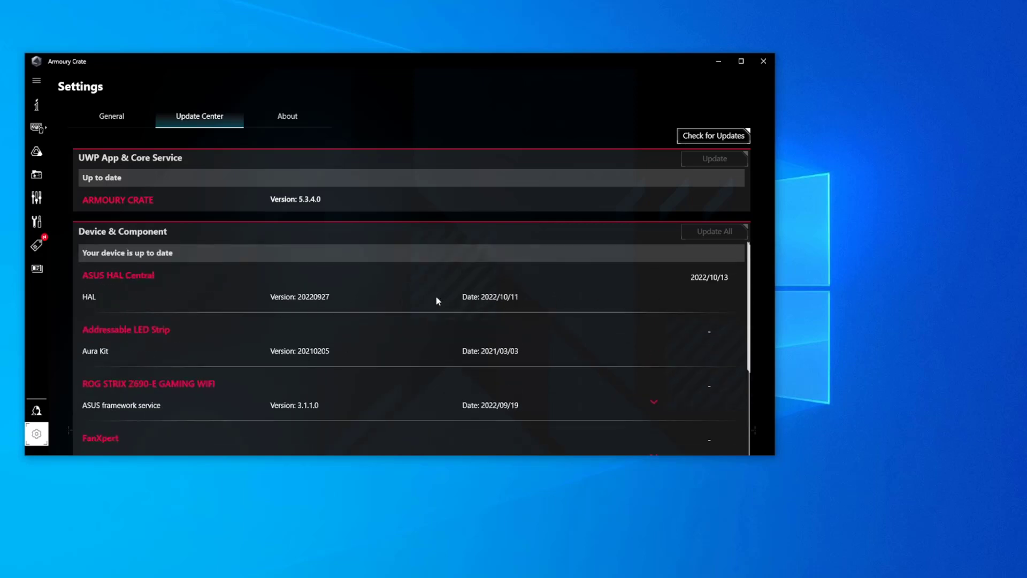
pyautogui.moveTo(168, 276)
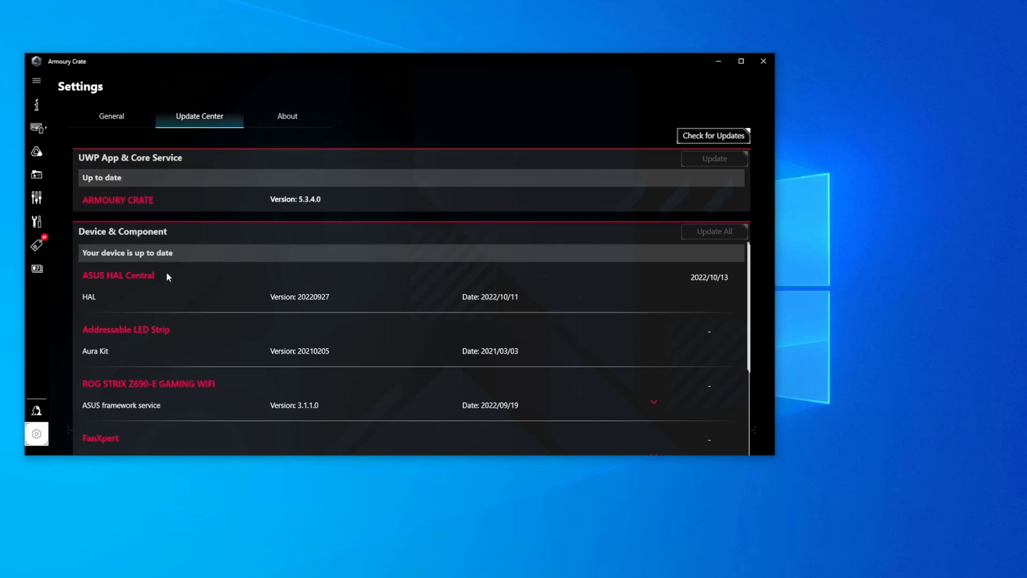
pyautogui.moveTo(278, 282)
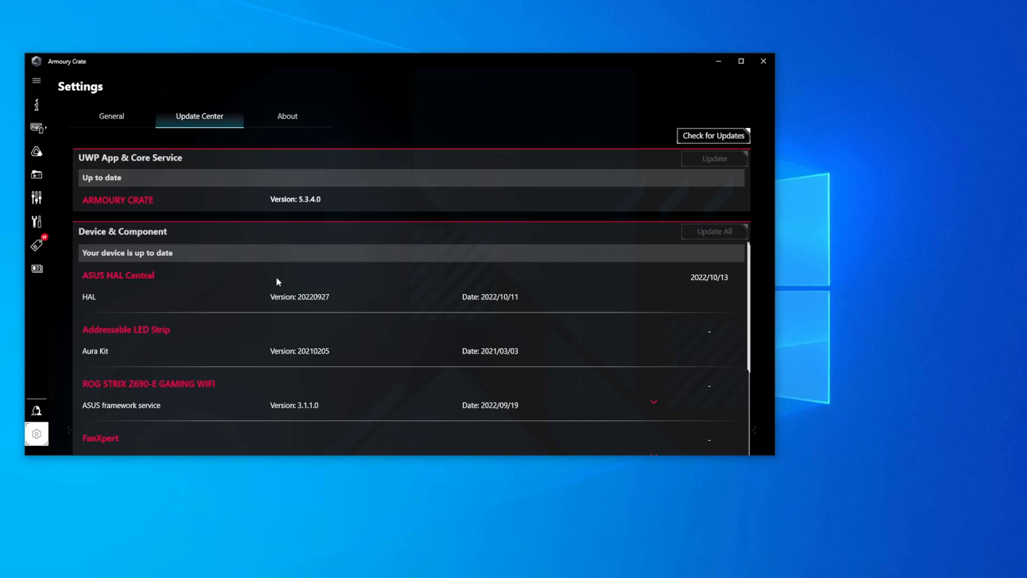
pyautogui.moveTo(377, 263)
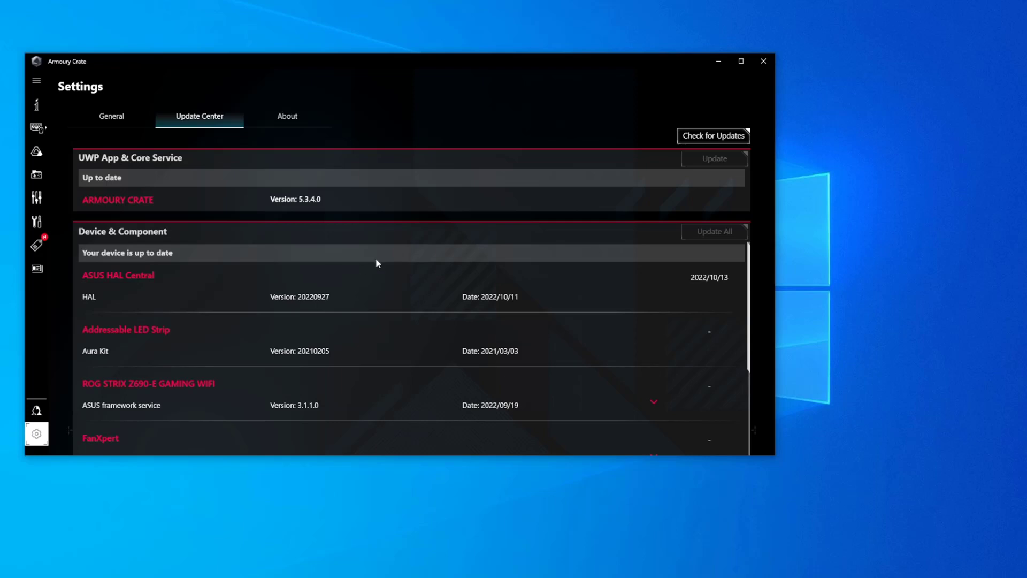
pyautogui.moveTo(383, 263)
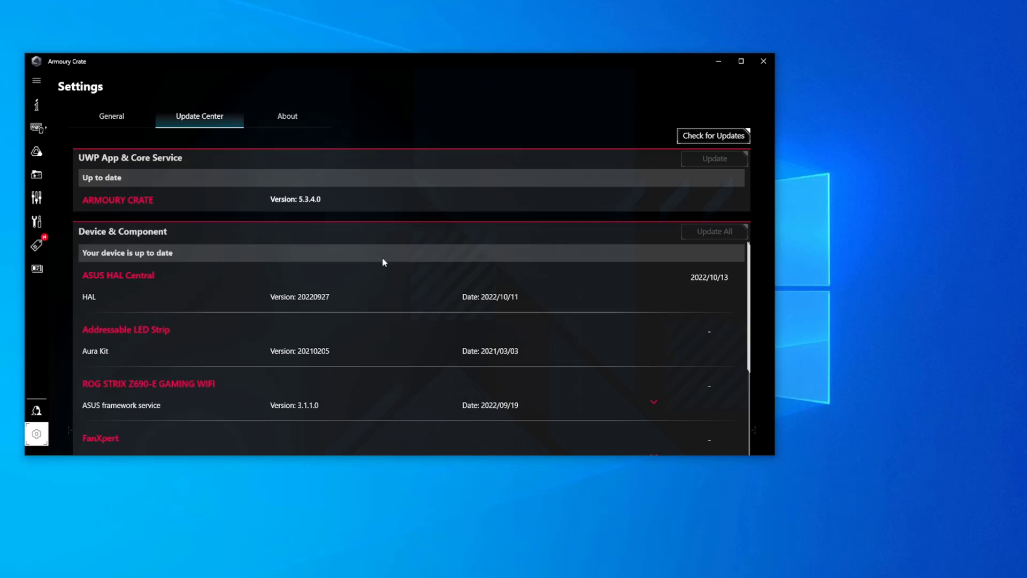
pyautogui.moveTo(453, 332)
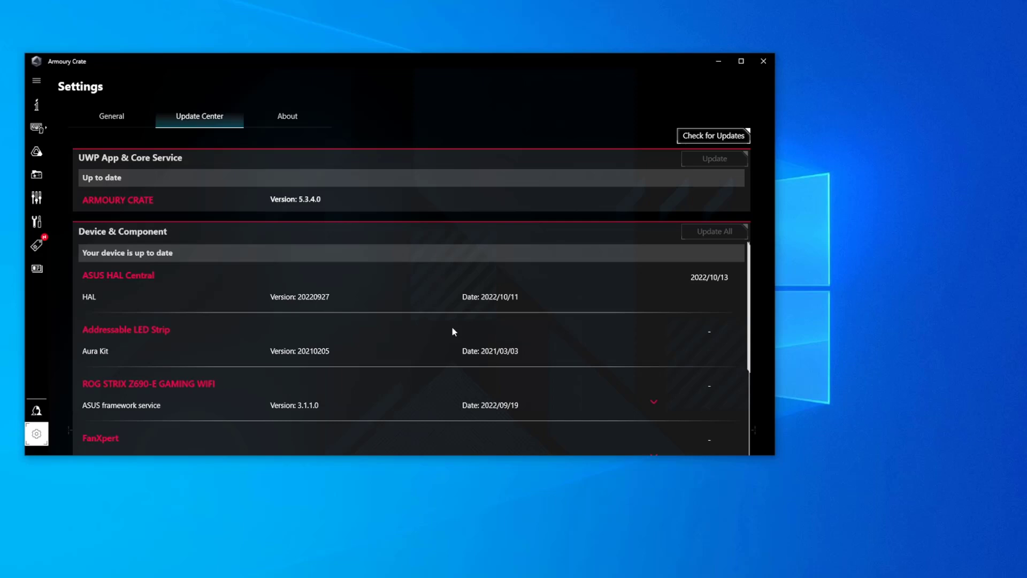
pyautogui.moveTo(187, 248)
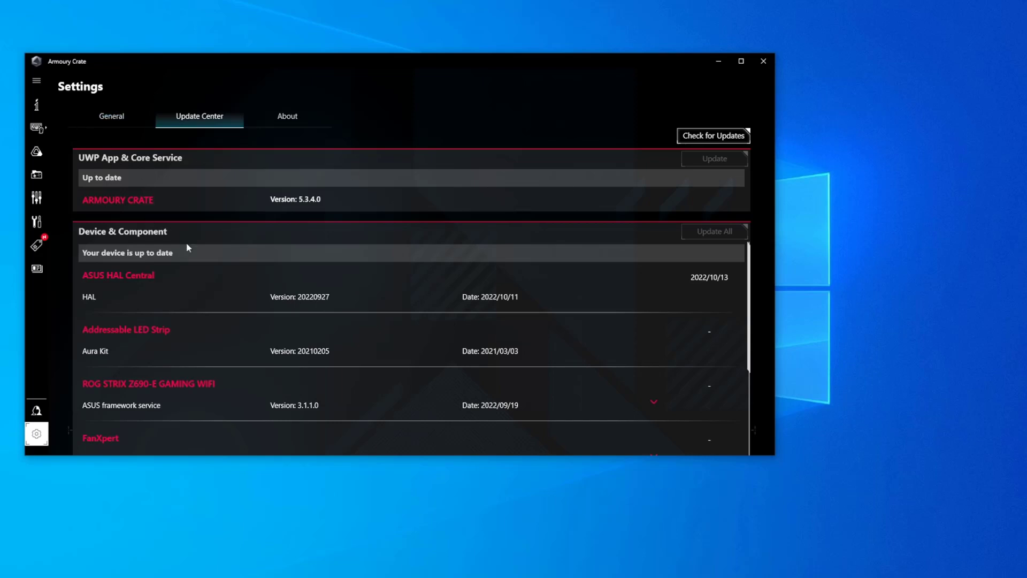
pyautogui.moveTo(526, 306)
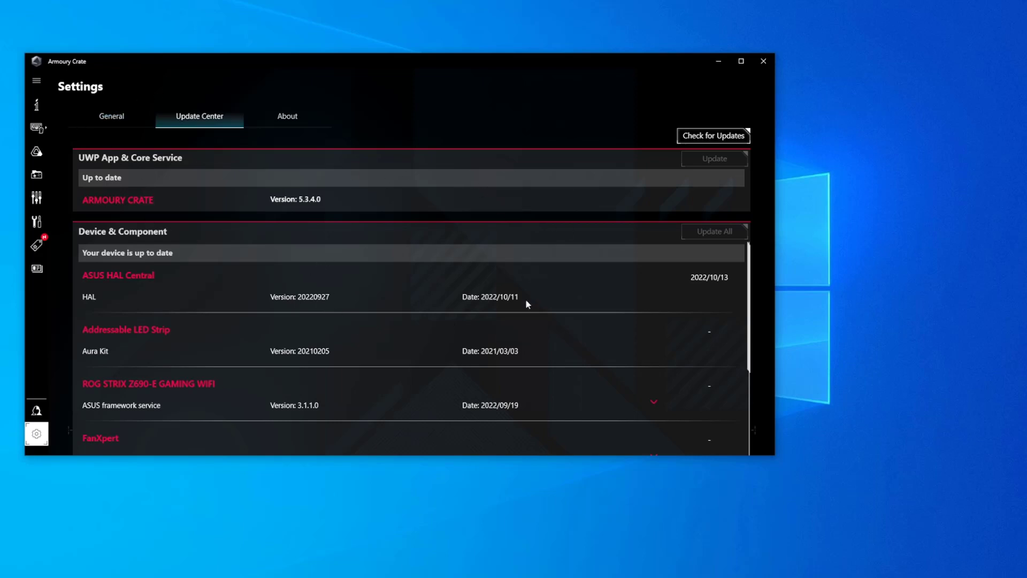
pyautogui.moveTo(488, 316)
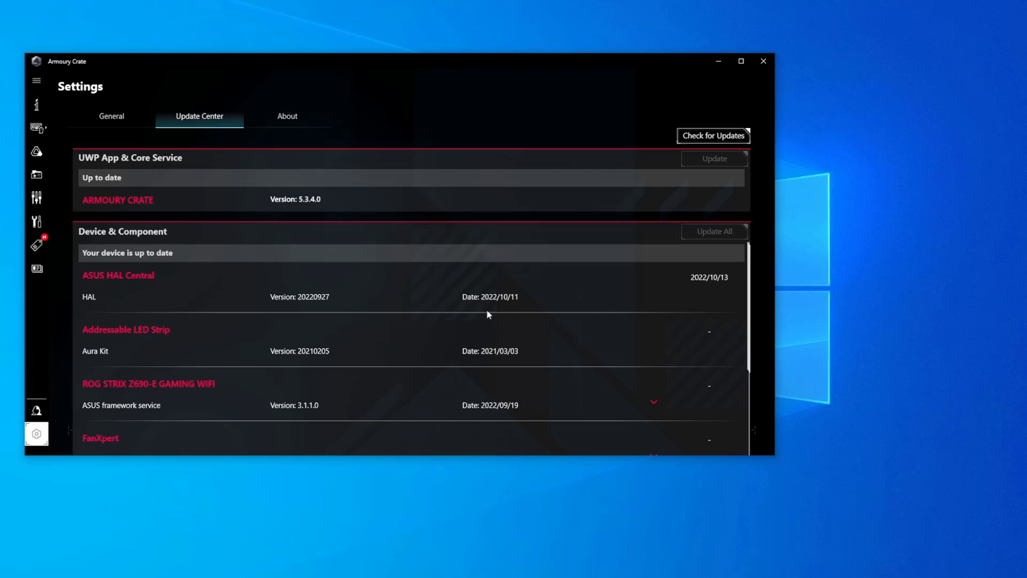
pyautogui.scroll(-3)
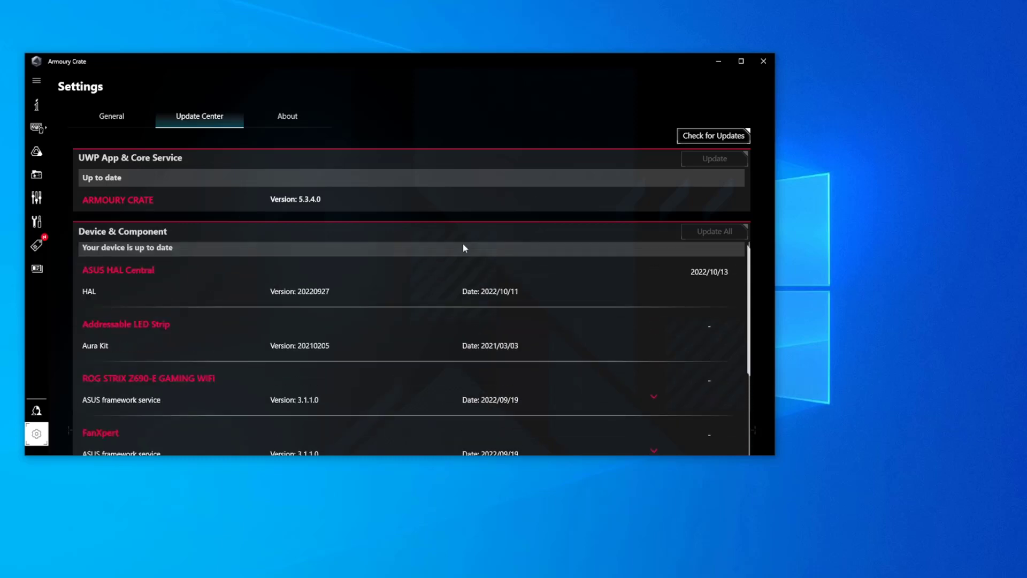
pyautogui.moveTo(353, 248)
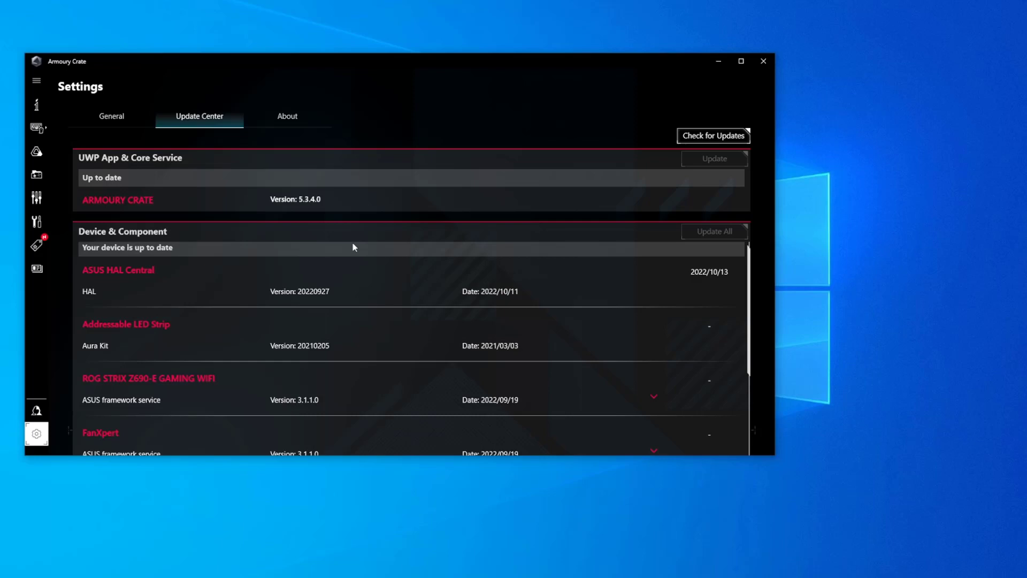
pyautogui.scroll(-3)
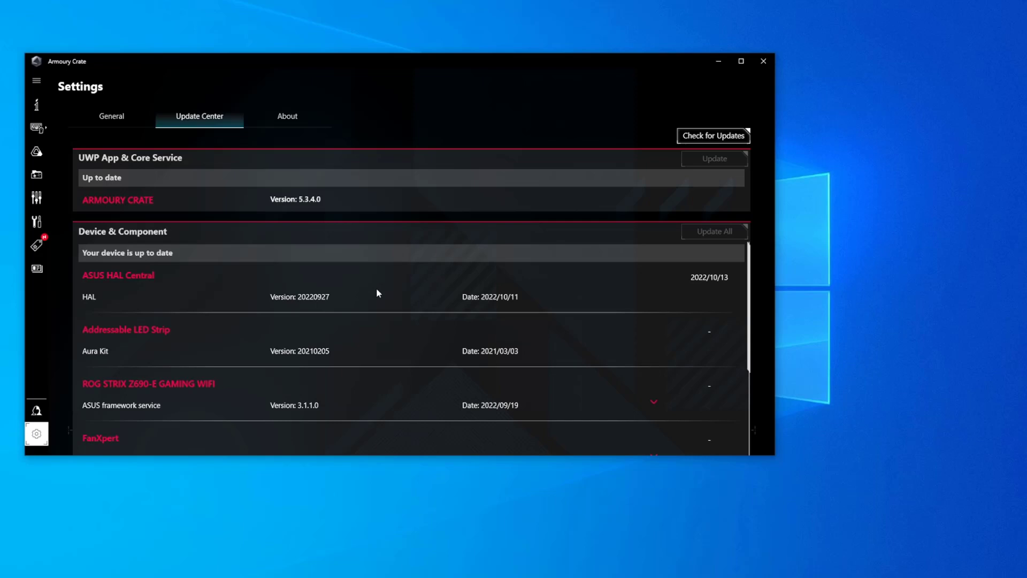
pyautogui.scroll(-3)
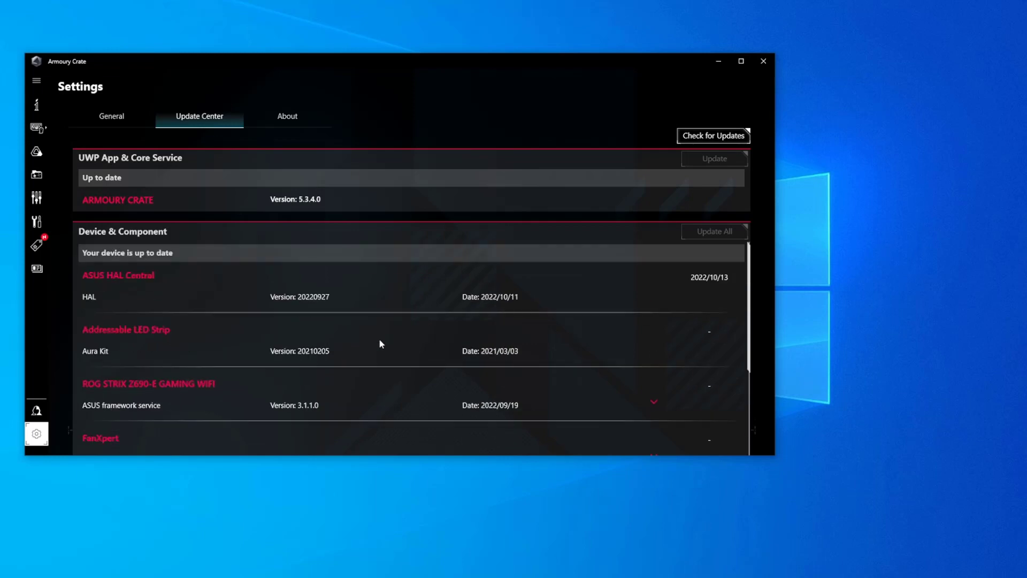
pyautogui.moveTo(387, 330)
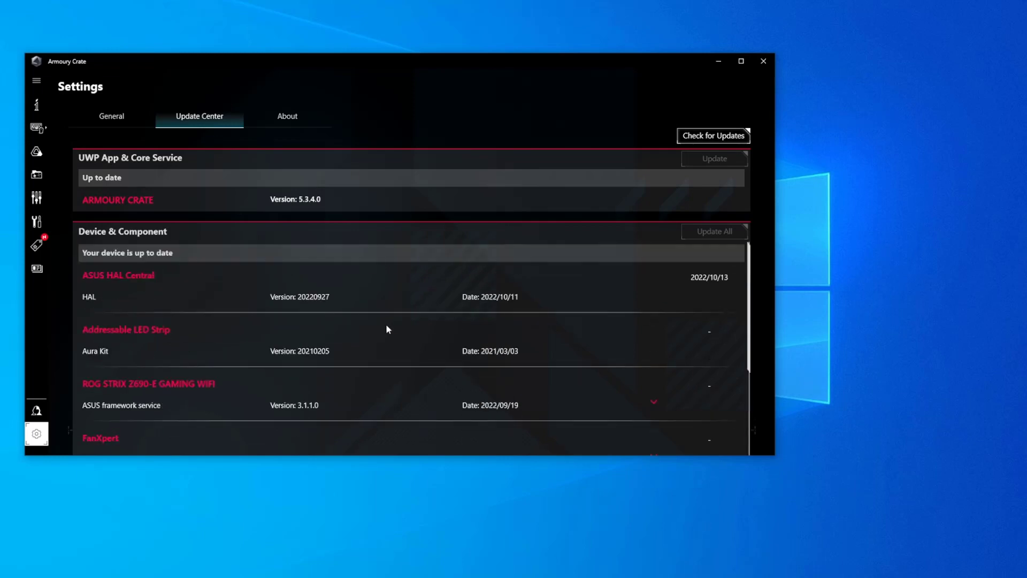
pyautogui.moveTo(384, 312)
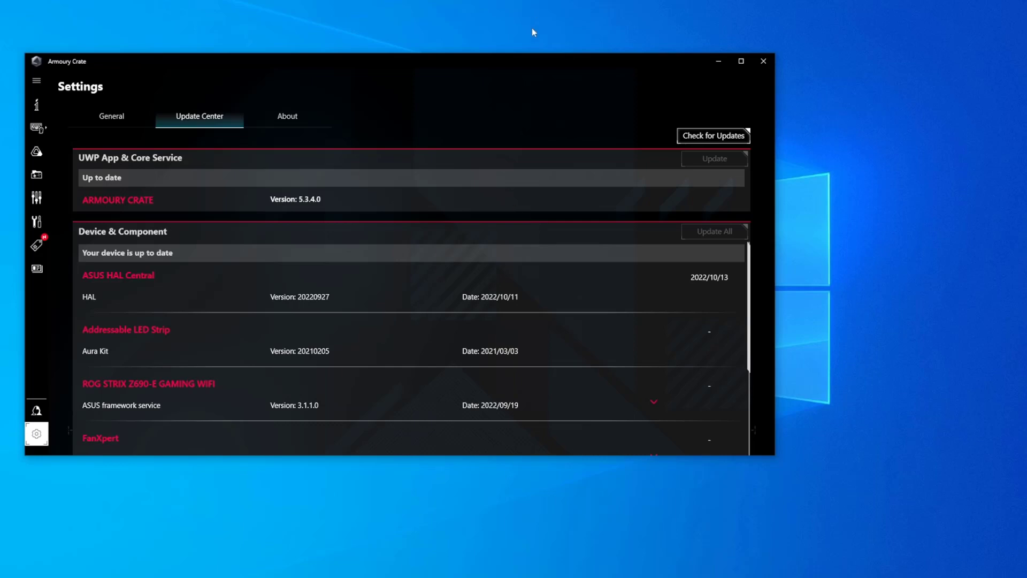
pyautogui.moveTo(502, 80)
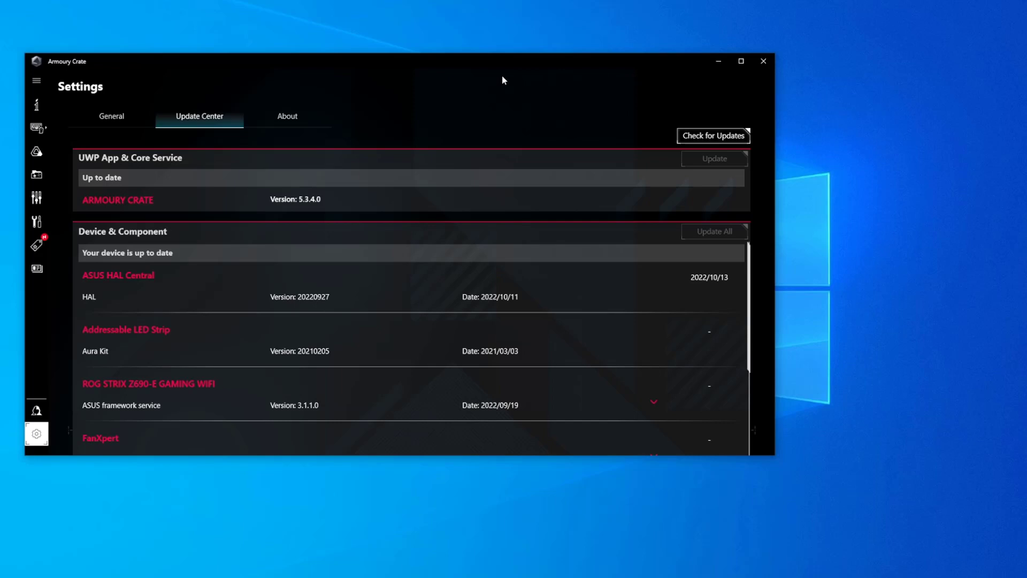
pyautogui.moveTo(482, 109)
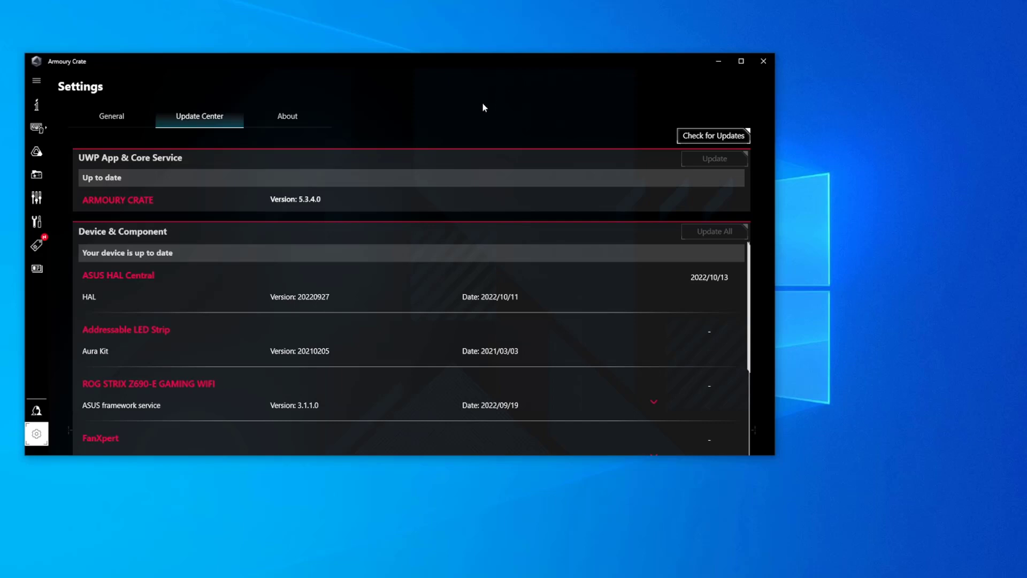